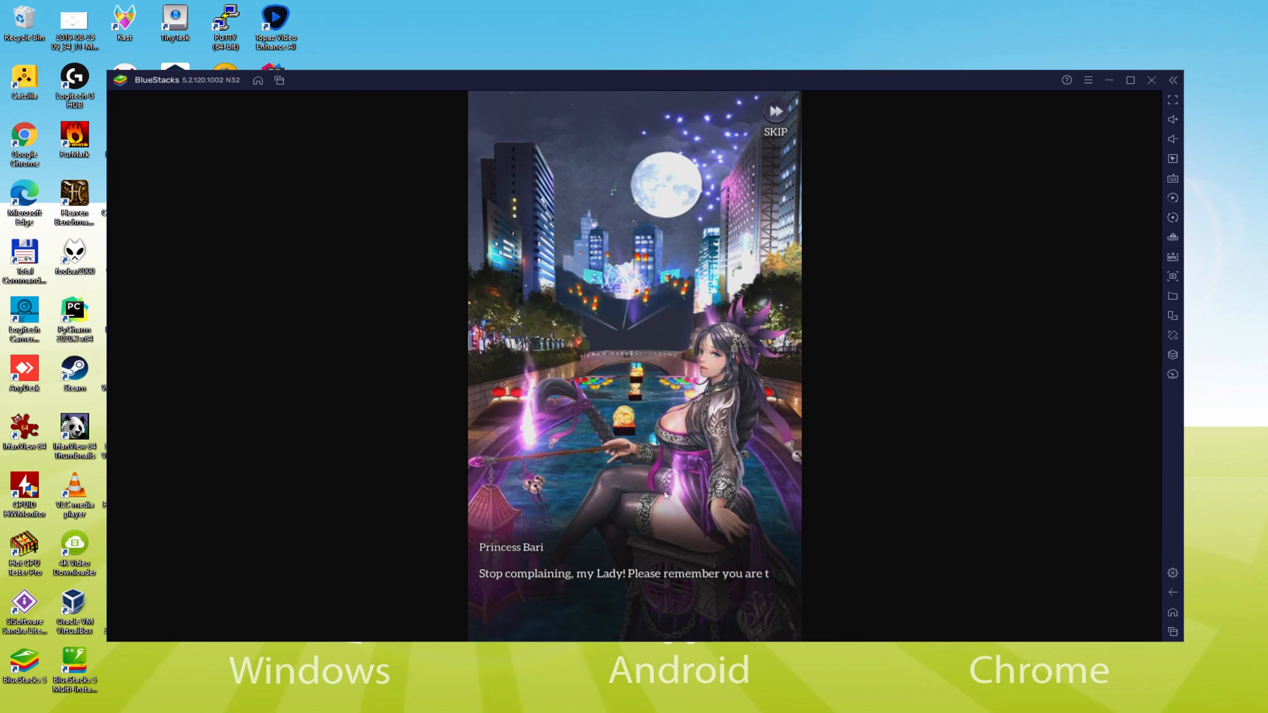
Tap through the Idle Angels opening story dialogue to later scenes
click(655, 562)
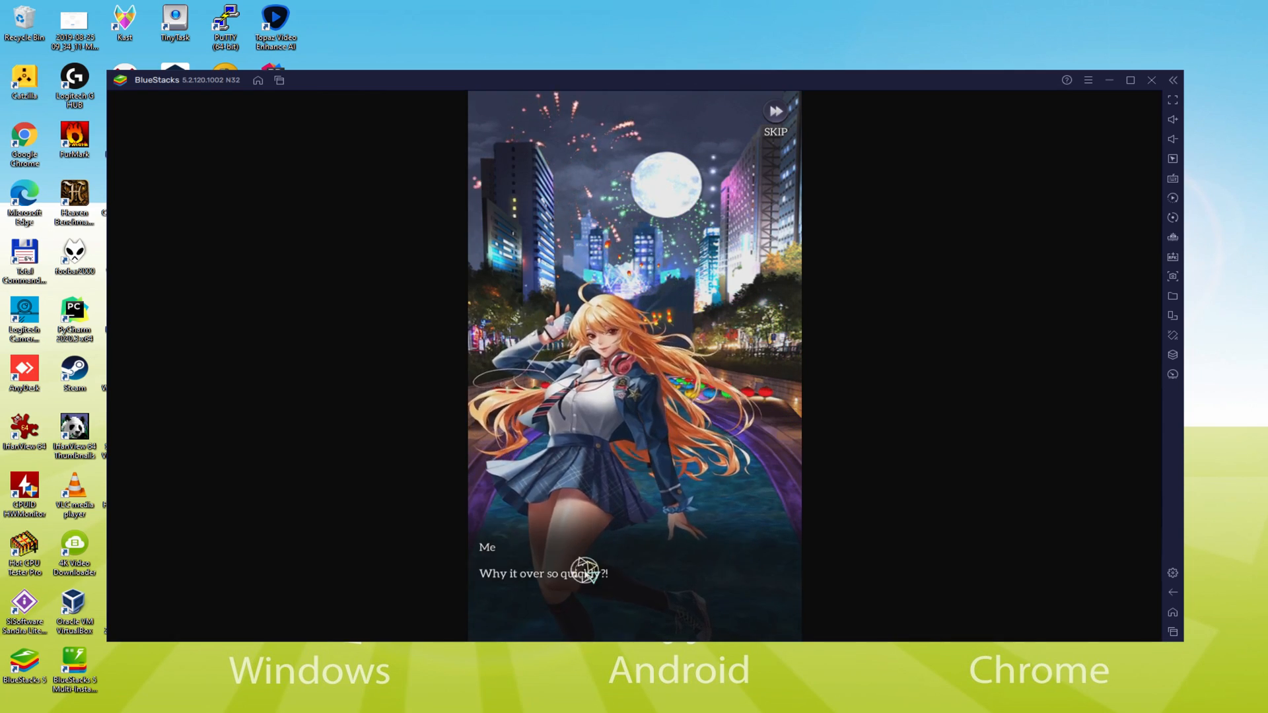
click(1150, 79)
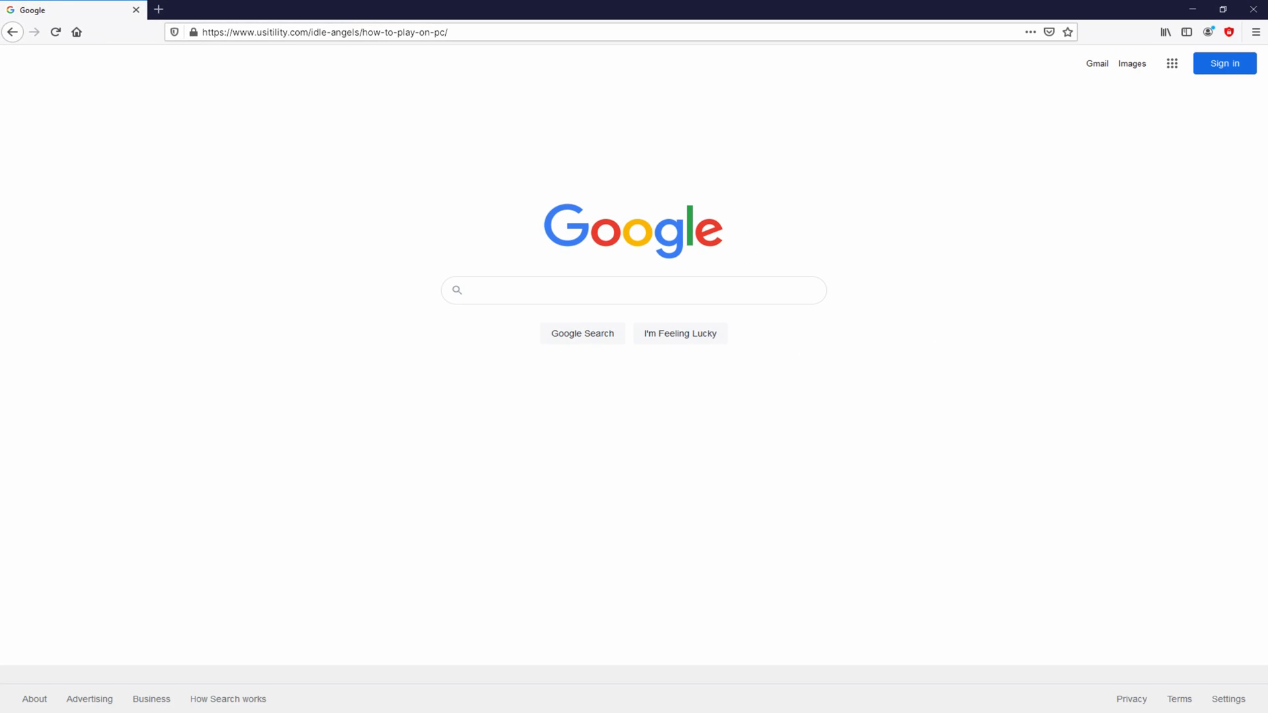
Load the Usitility Idle Angels play-on-PC guide and scroll to its download section
key(Return)
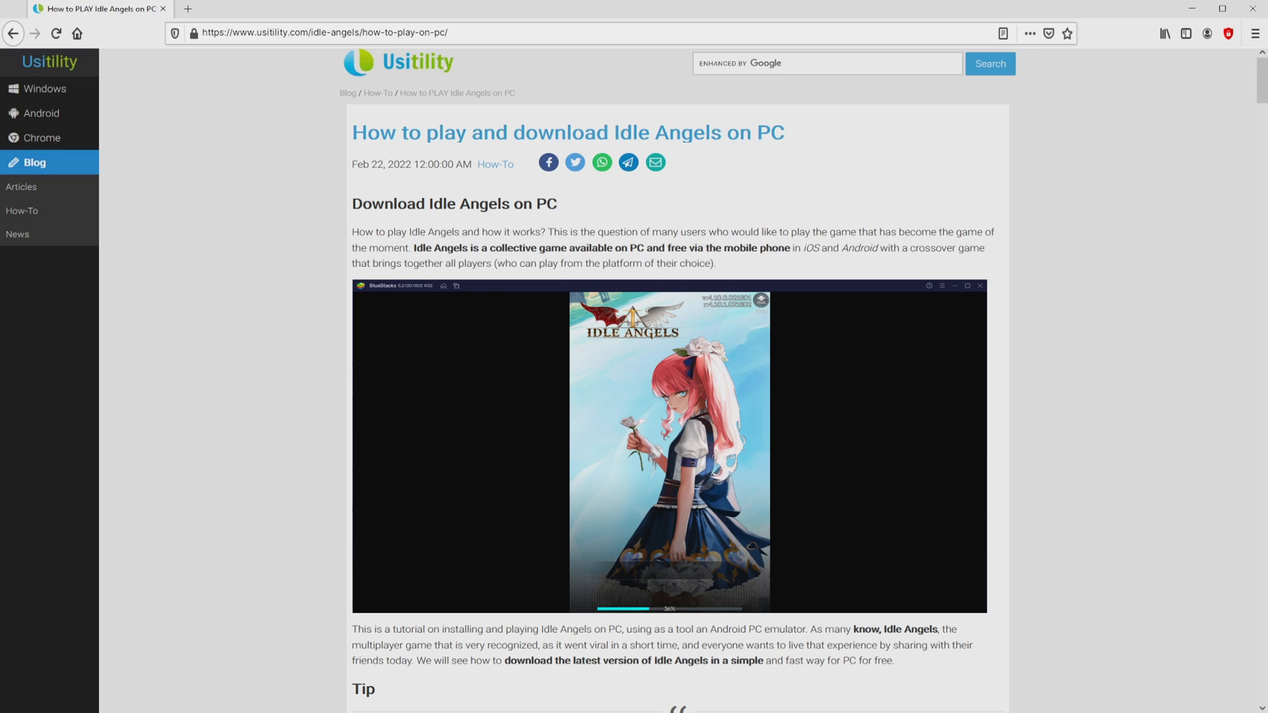
scroll(down, 3)
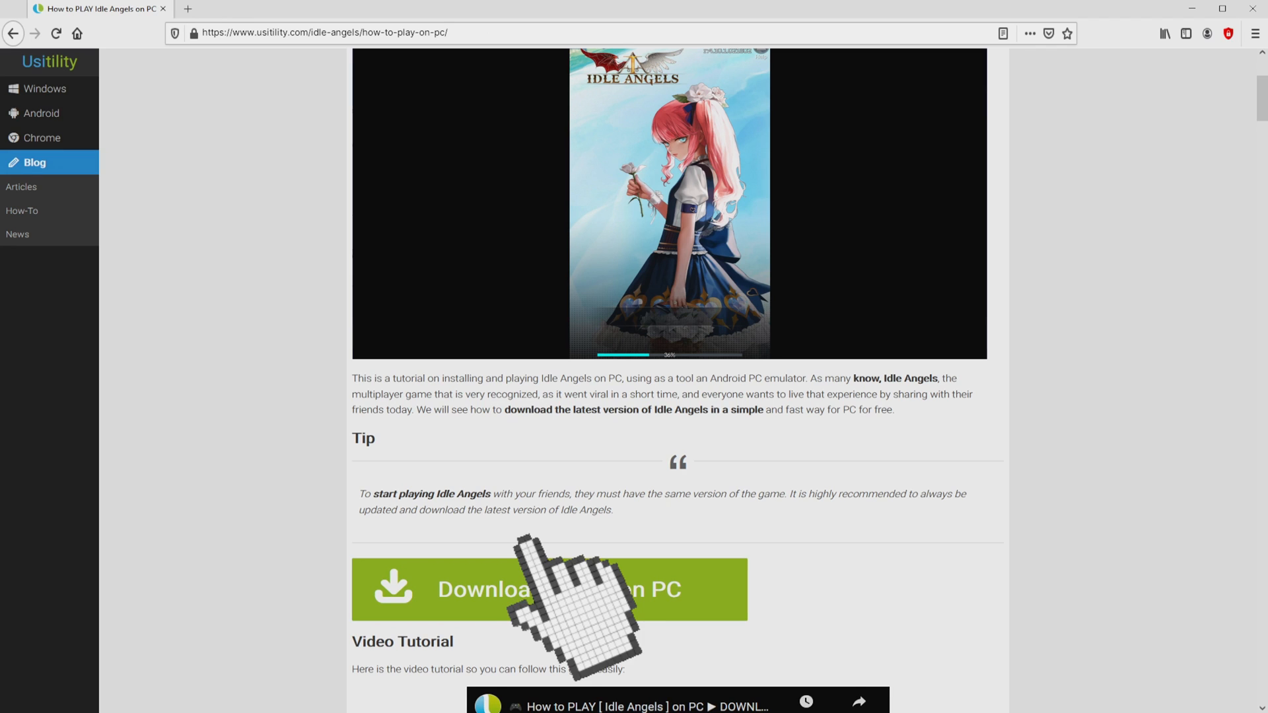
Open BlueStacks' Idle Angels page and scroll through it
click(551, 588)
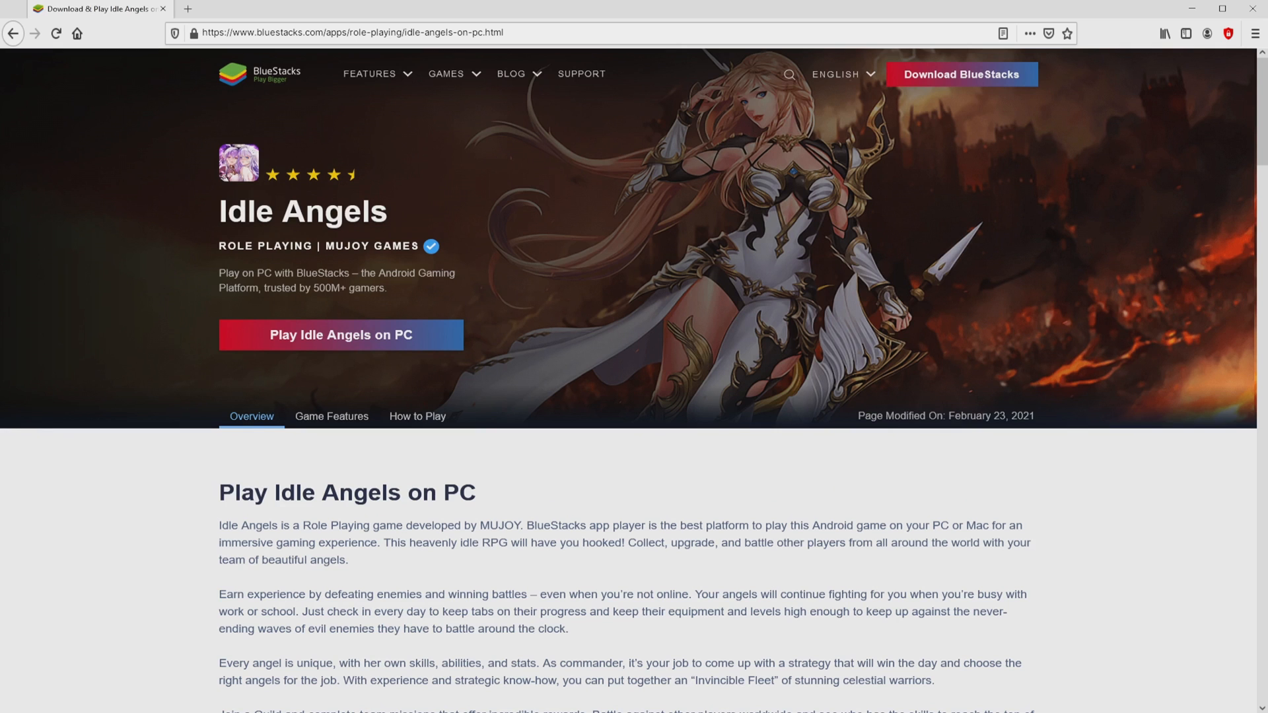
scroll(down, 3)
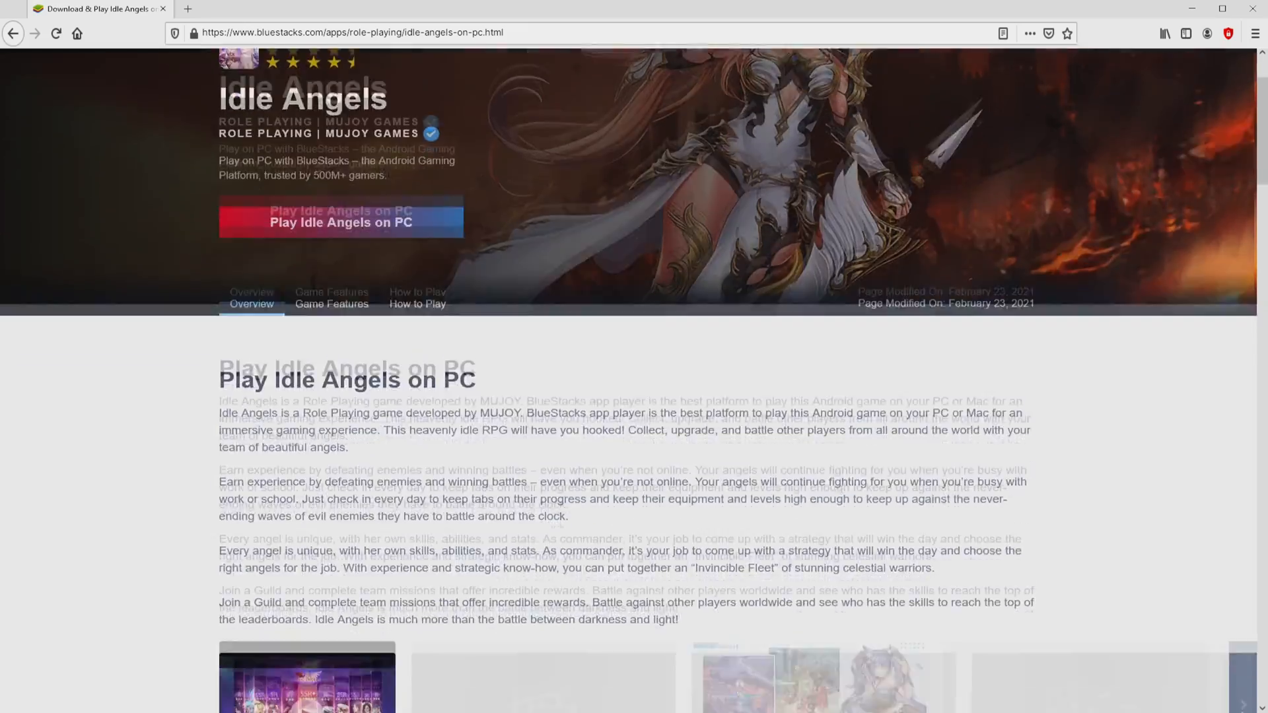
scroll(down, 3)
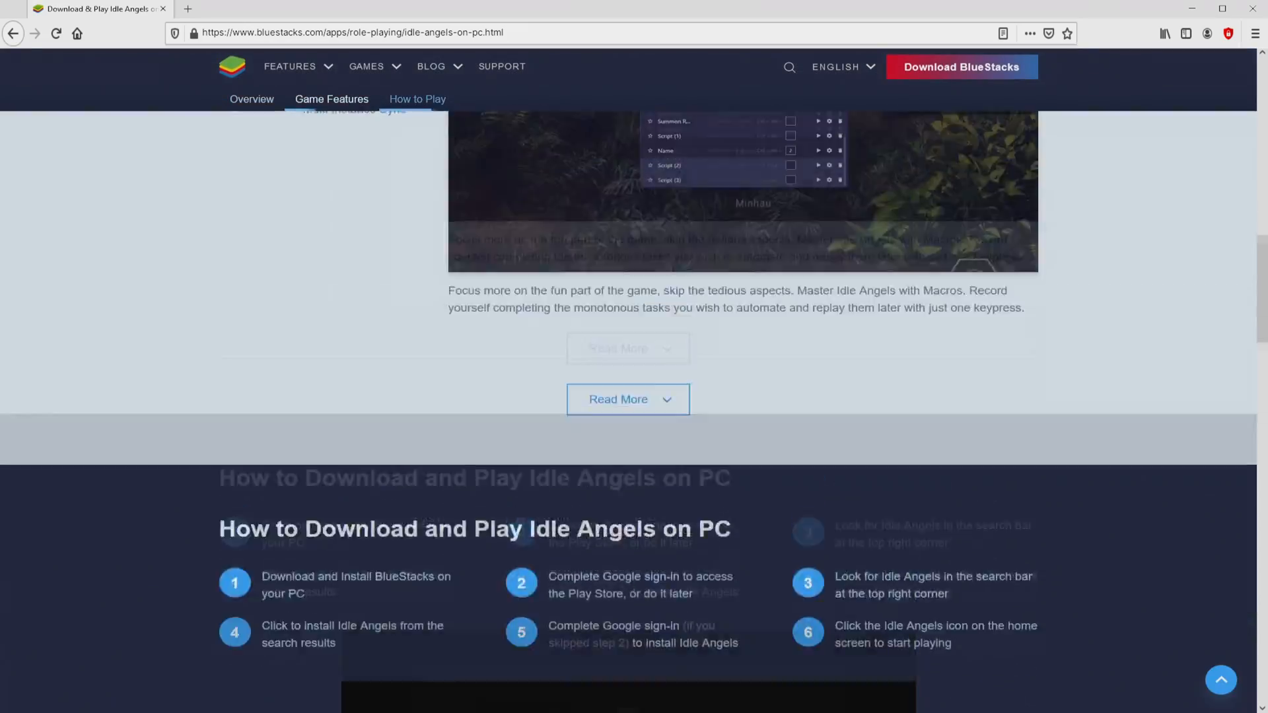
scroll(up, 3)
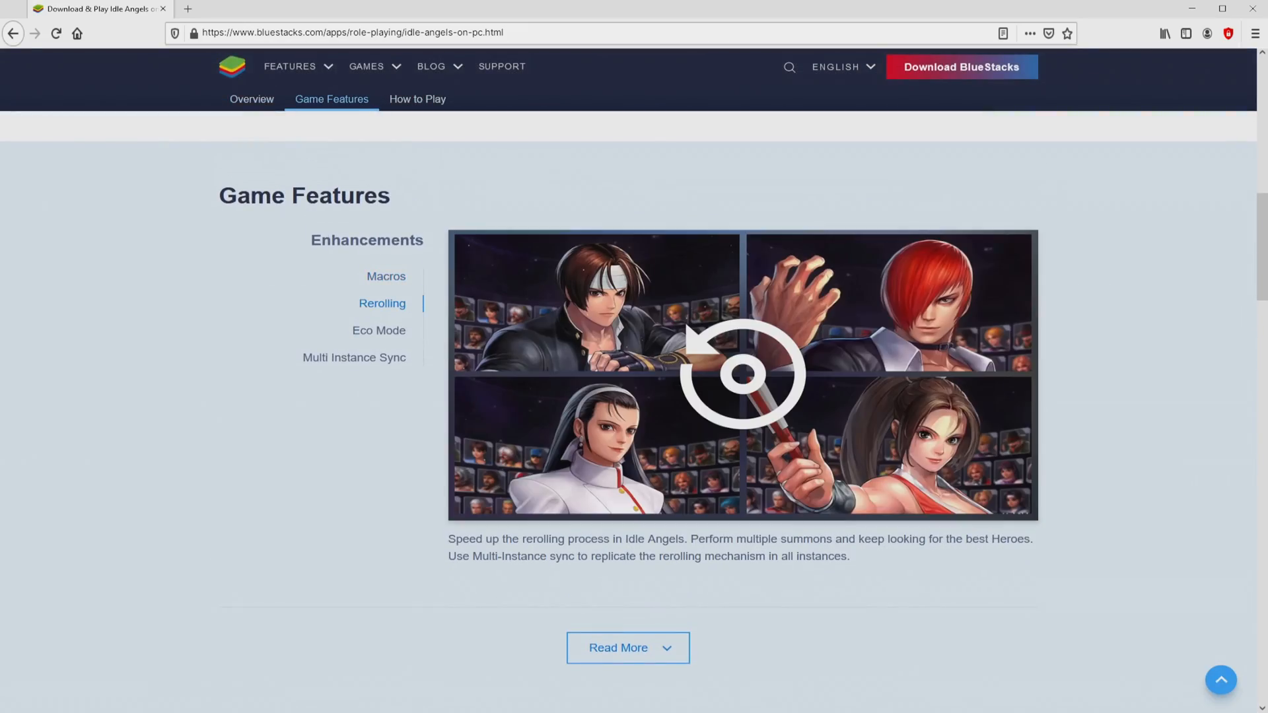
View the Rerolling and Eco Mode features, then request BlueStacks to play Idle Angels on PC
click(379, 330)
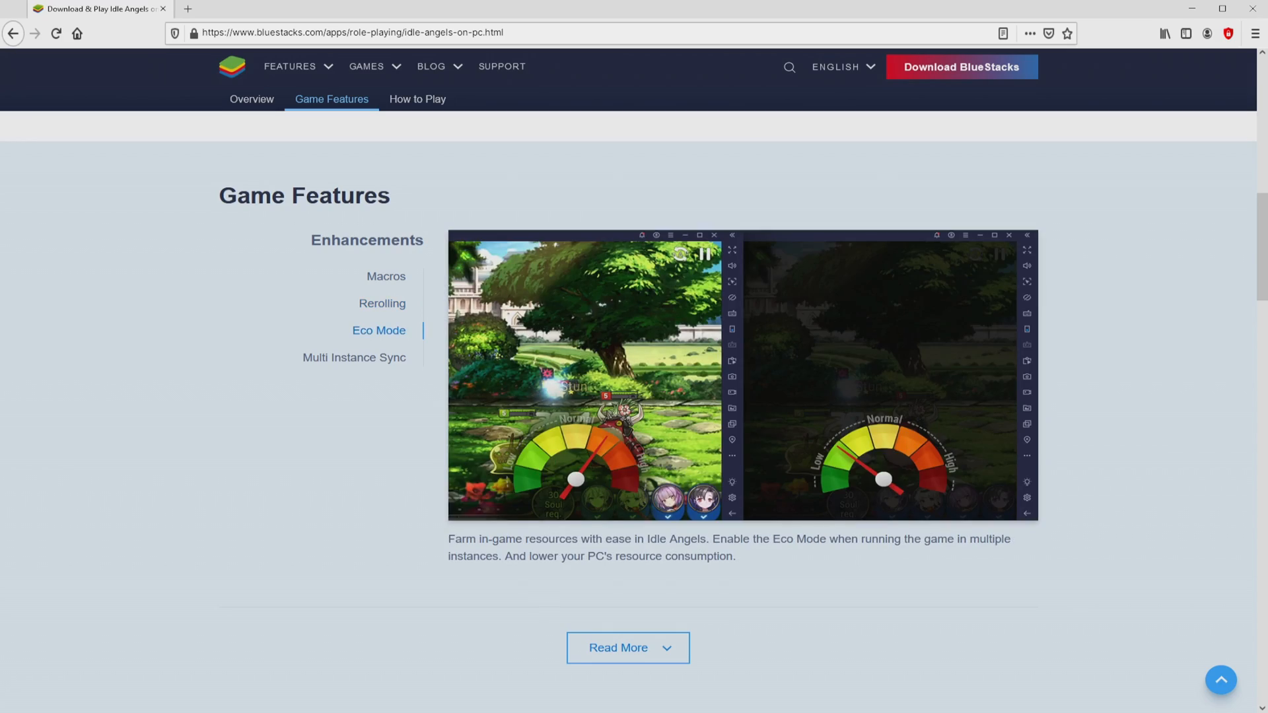
click(353, 357)
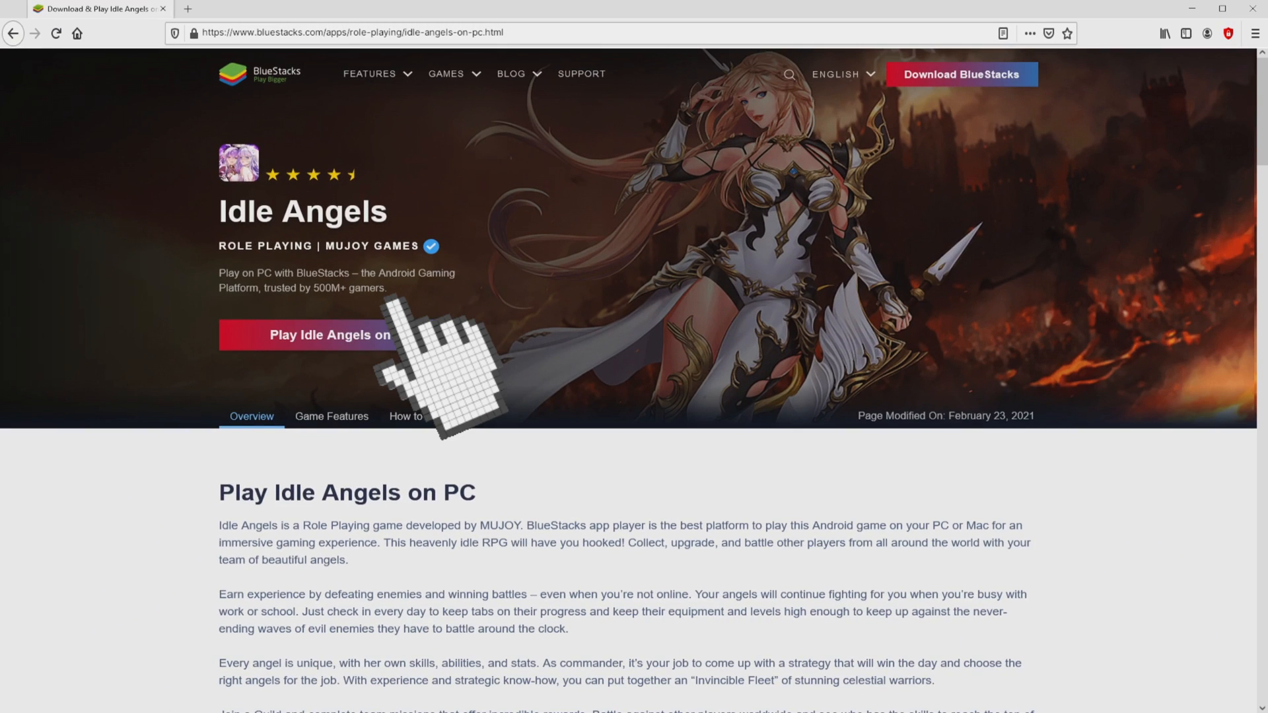
click(339, 335)
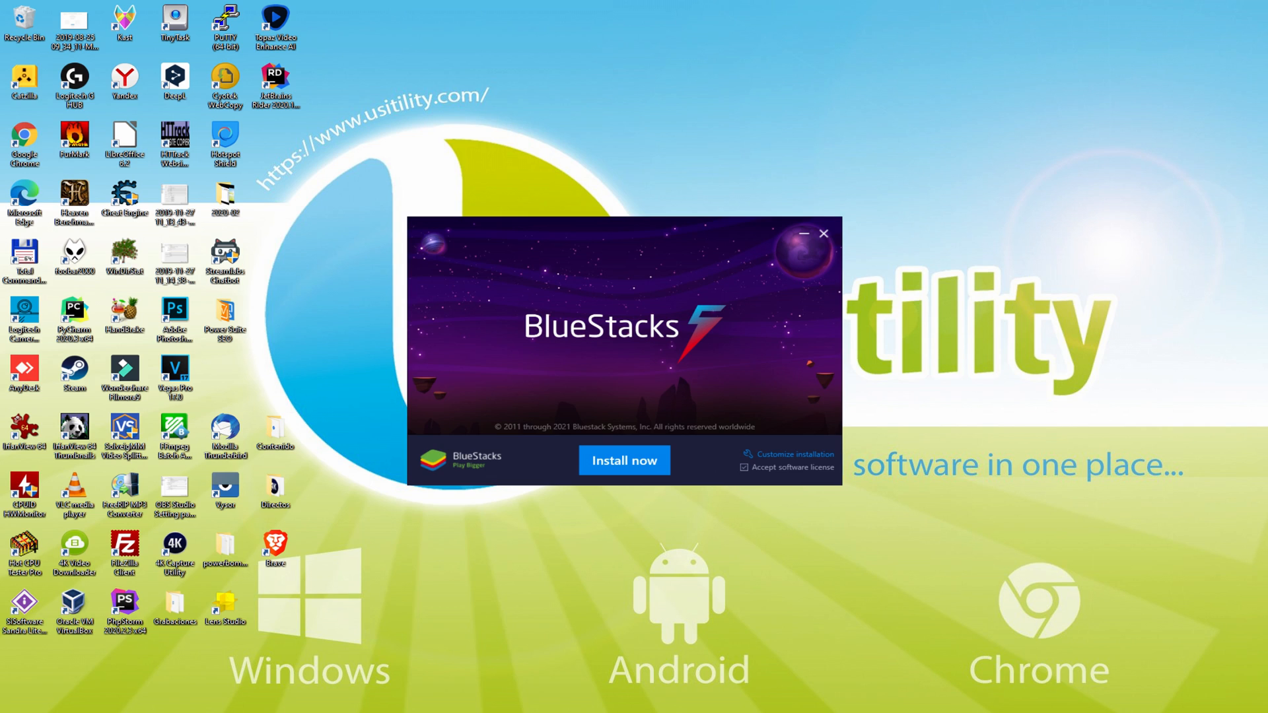
Keep the software license accepted and run Install now in the BlueStacks setup
click(624, 461)
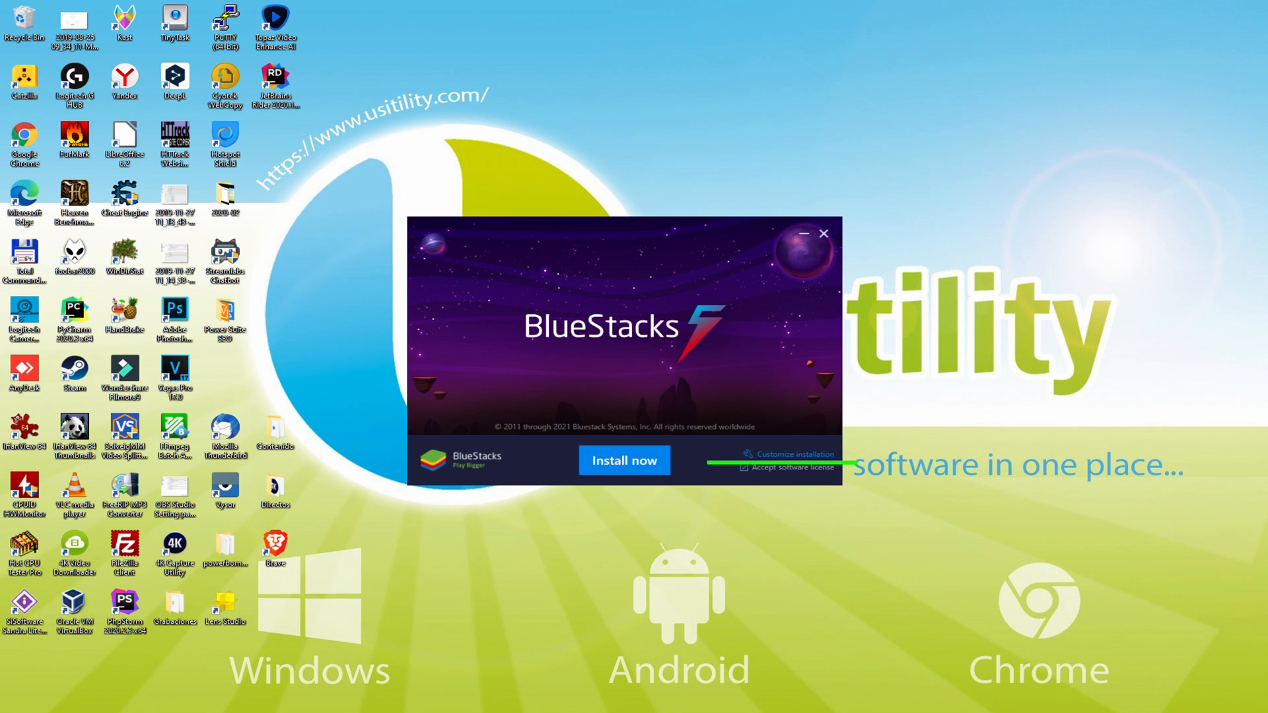
mouse_move(789, 473)
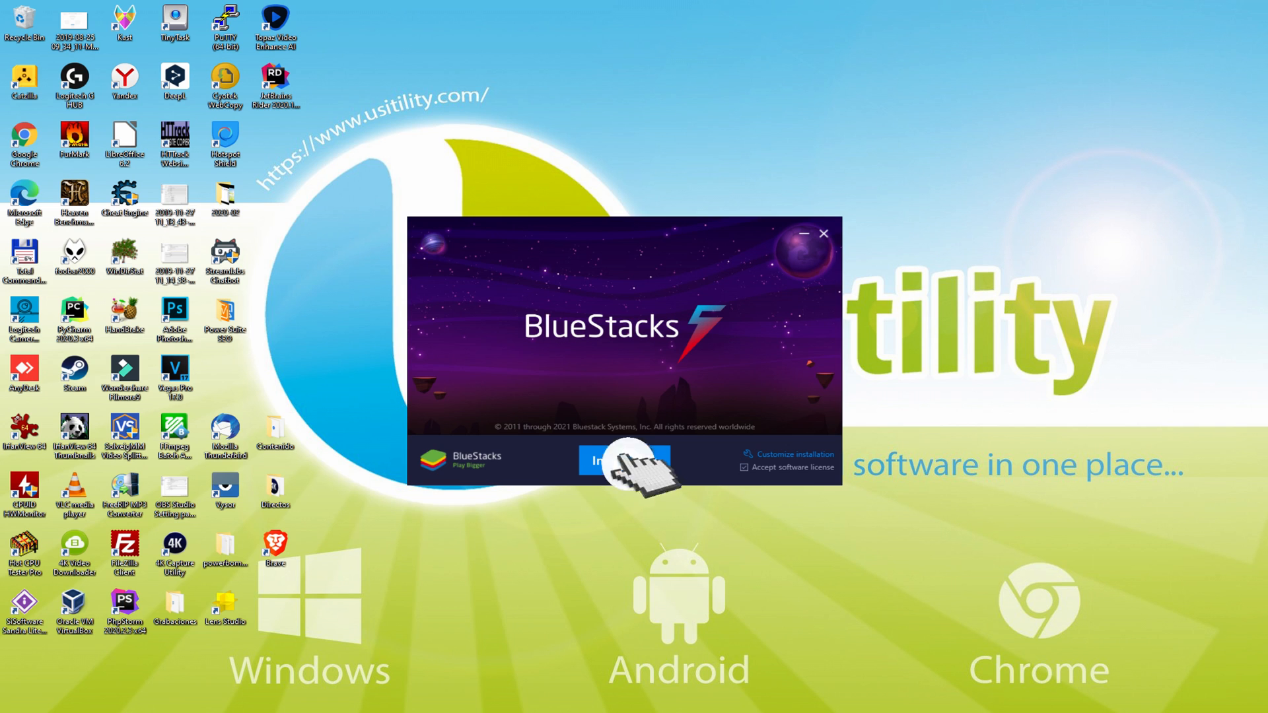
click(623, 461)
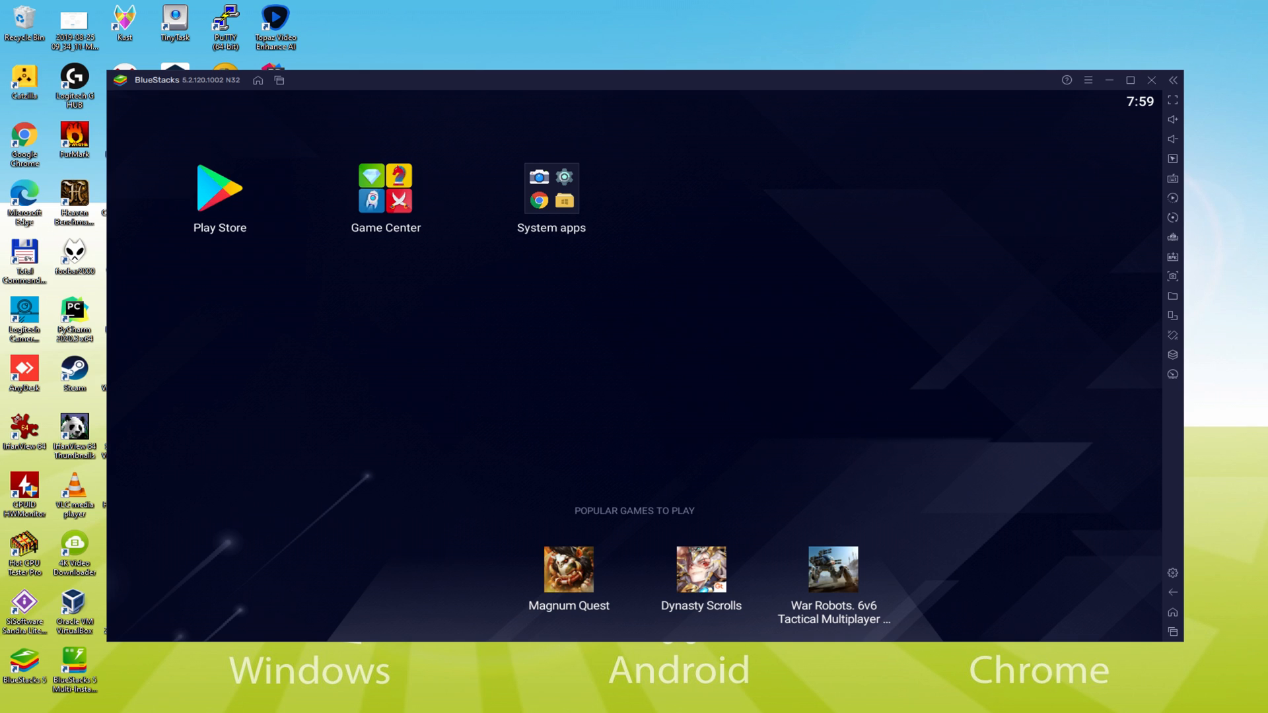
mouse_move(227, 198)
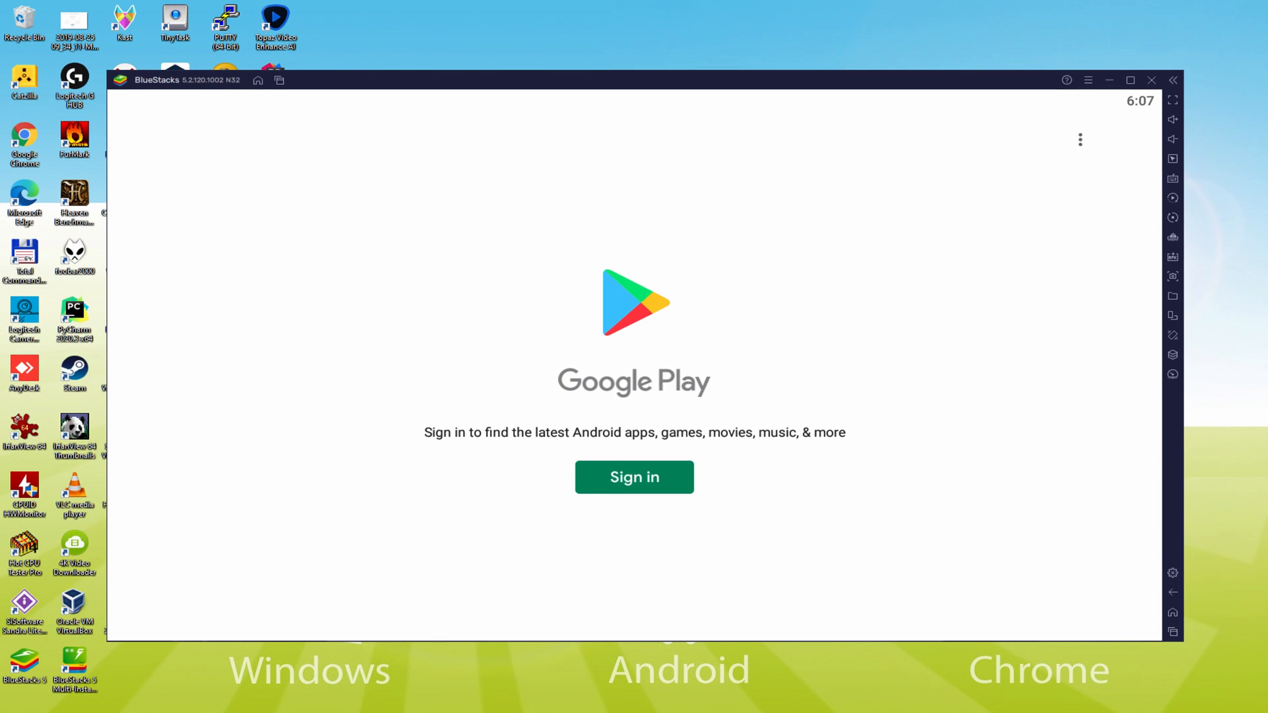
Sign in to Google Play, accepting the terms of service and Google services settings
click(634, 477)
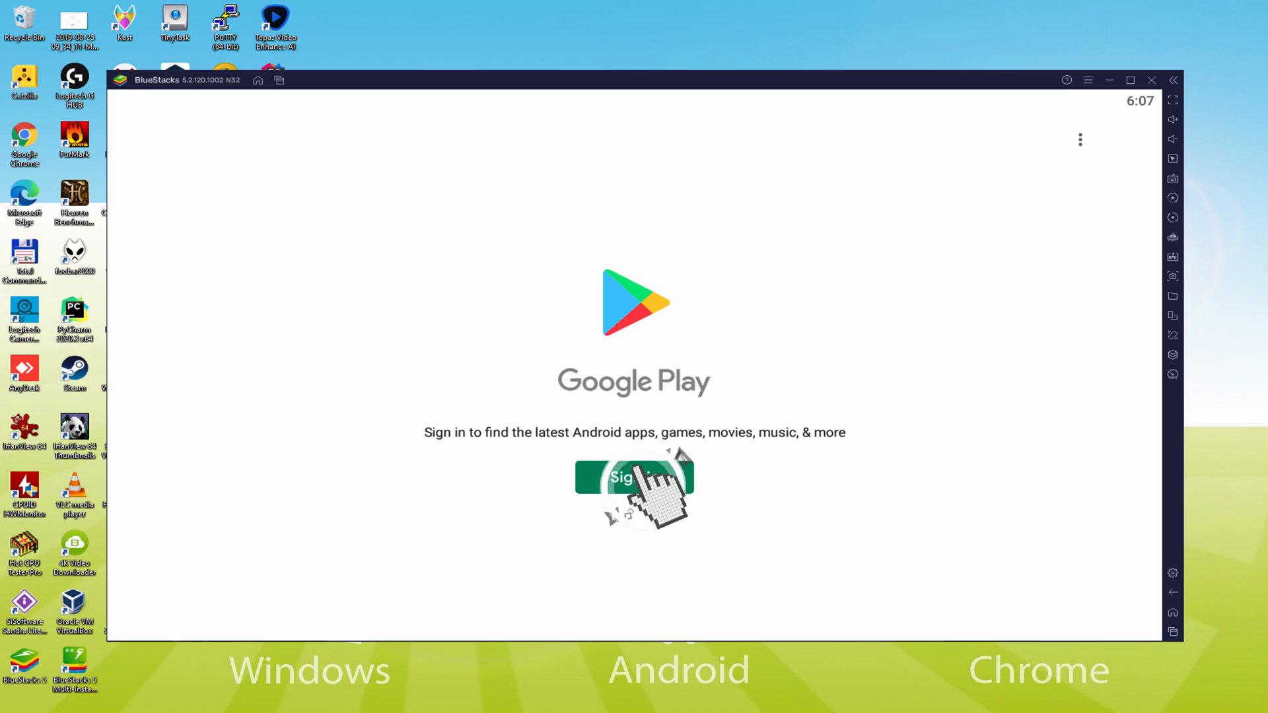
click(633, 476)
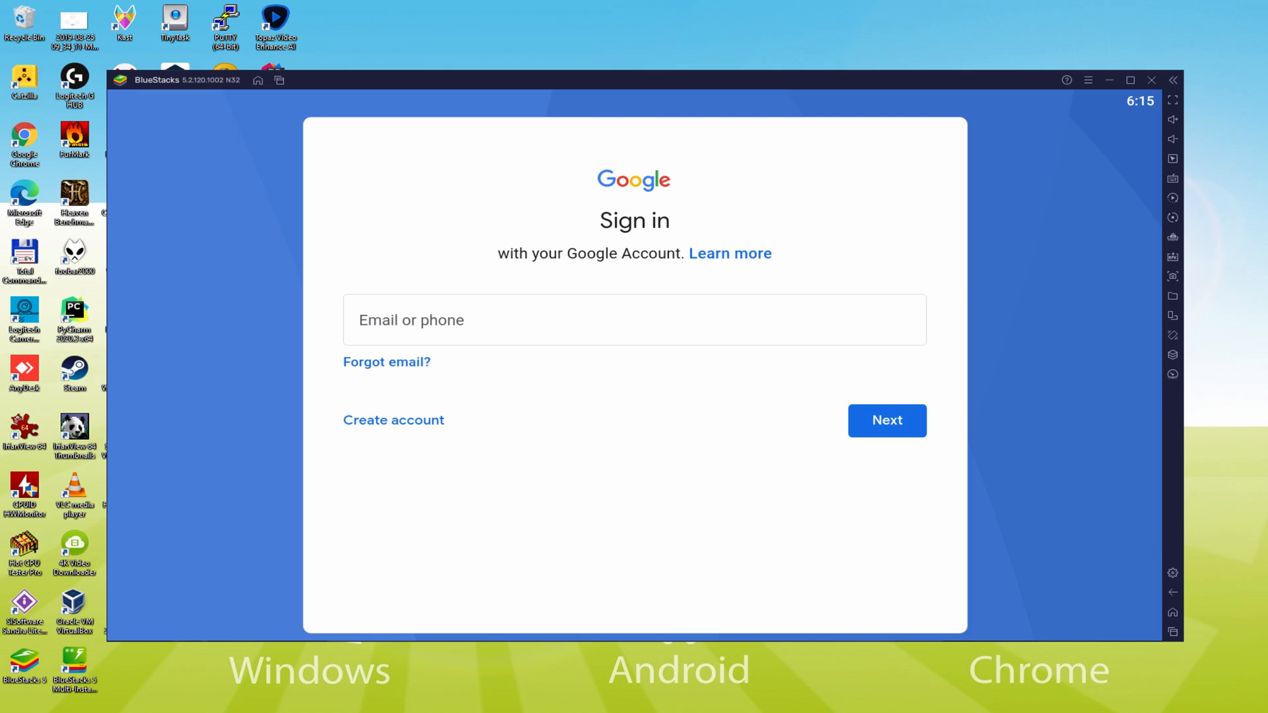
click(886, 421)
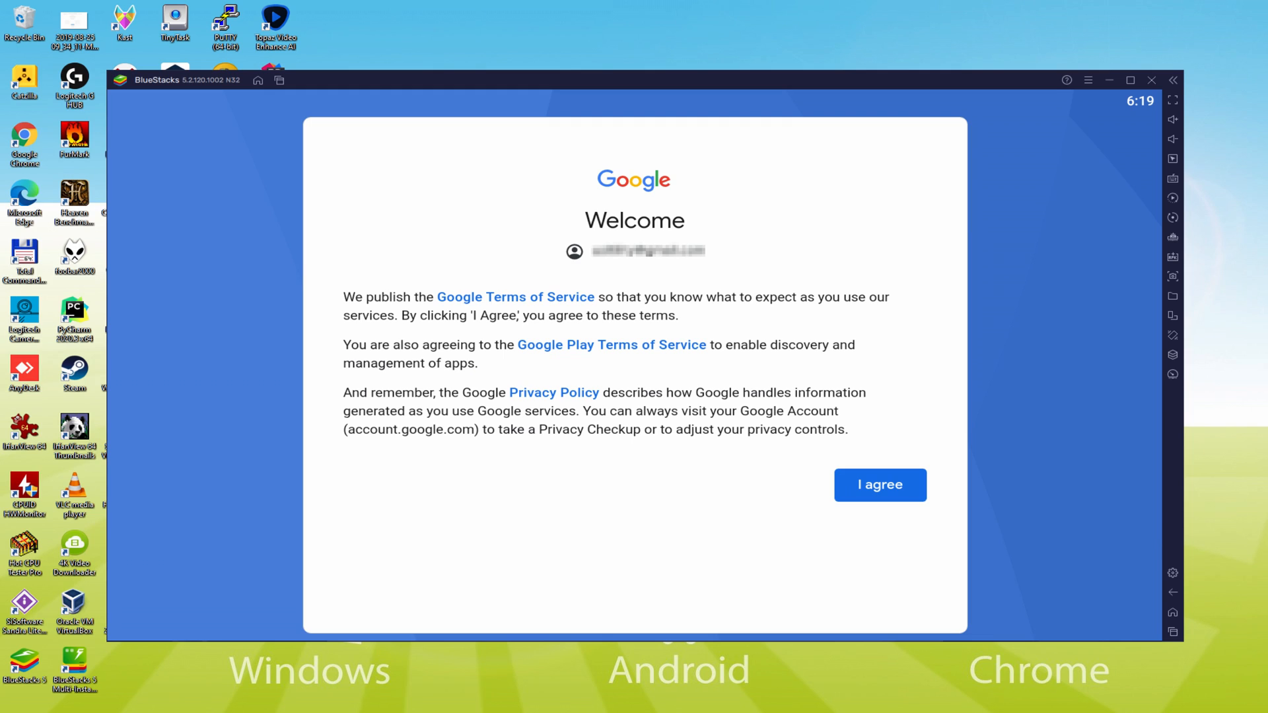
mouse_move(880, 486)
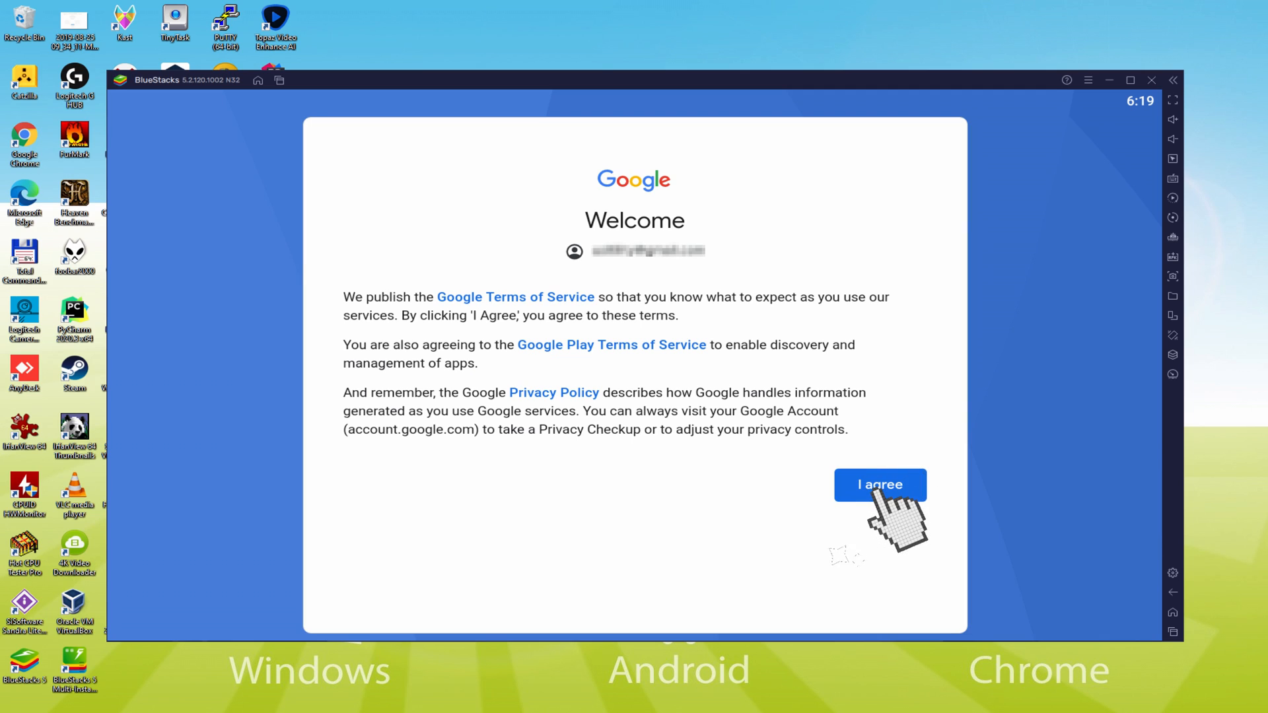
click(880, 484)
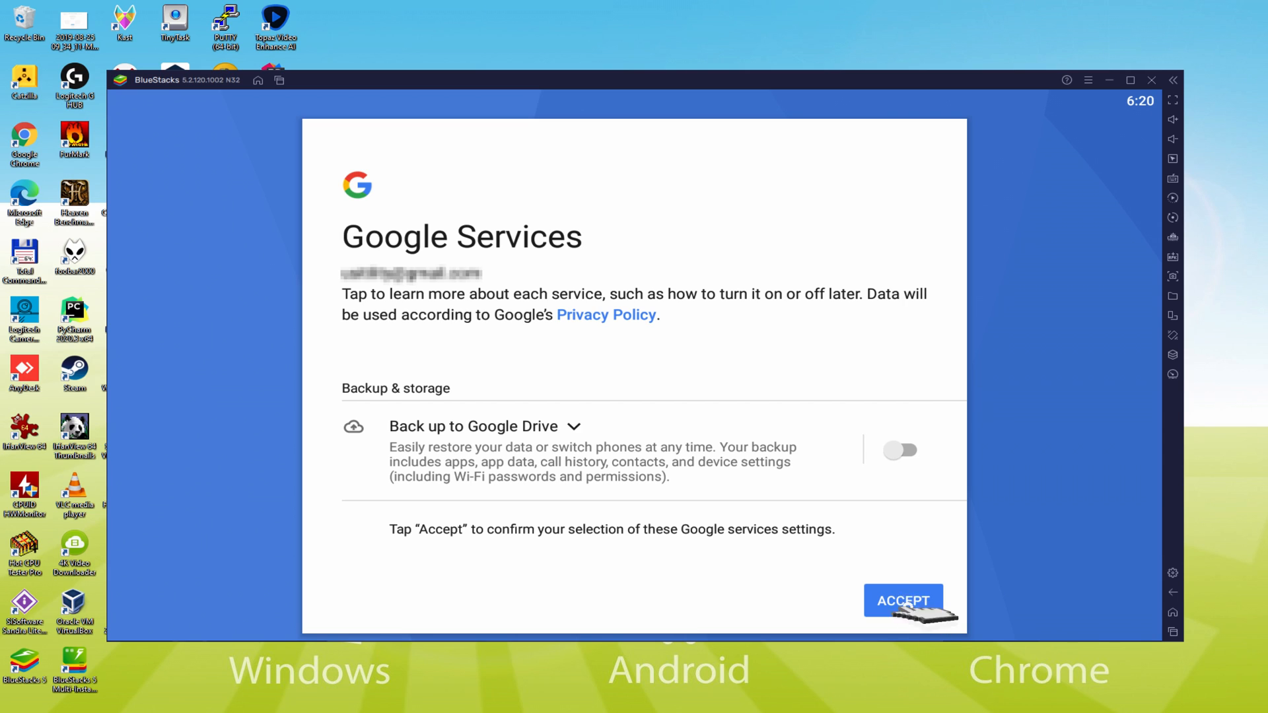
click(903, 601)
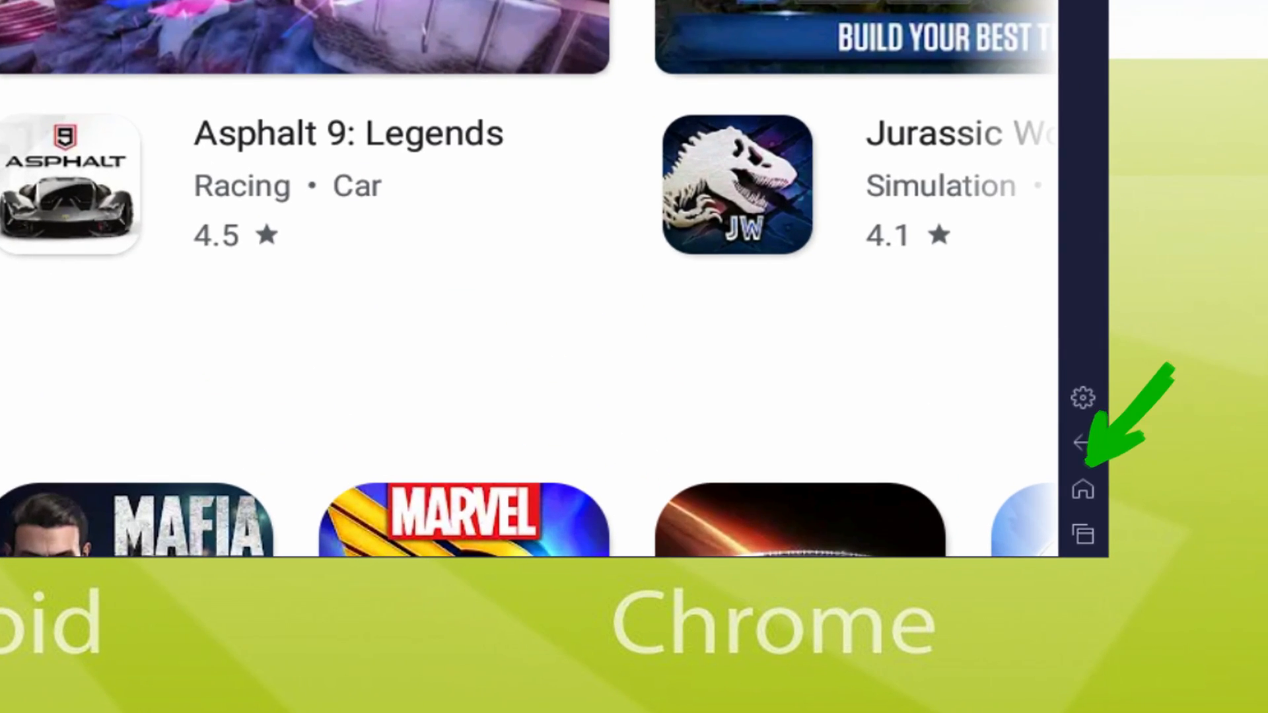
From the BlueStacks home screen, open Idle Angels under Popular Games to Play
click(1083, 439)
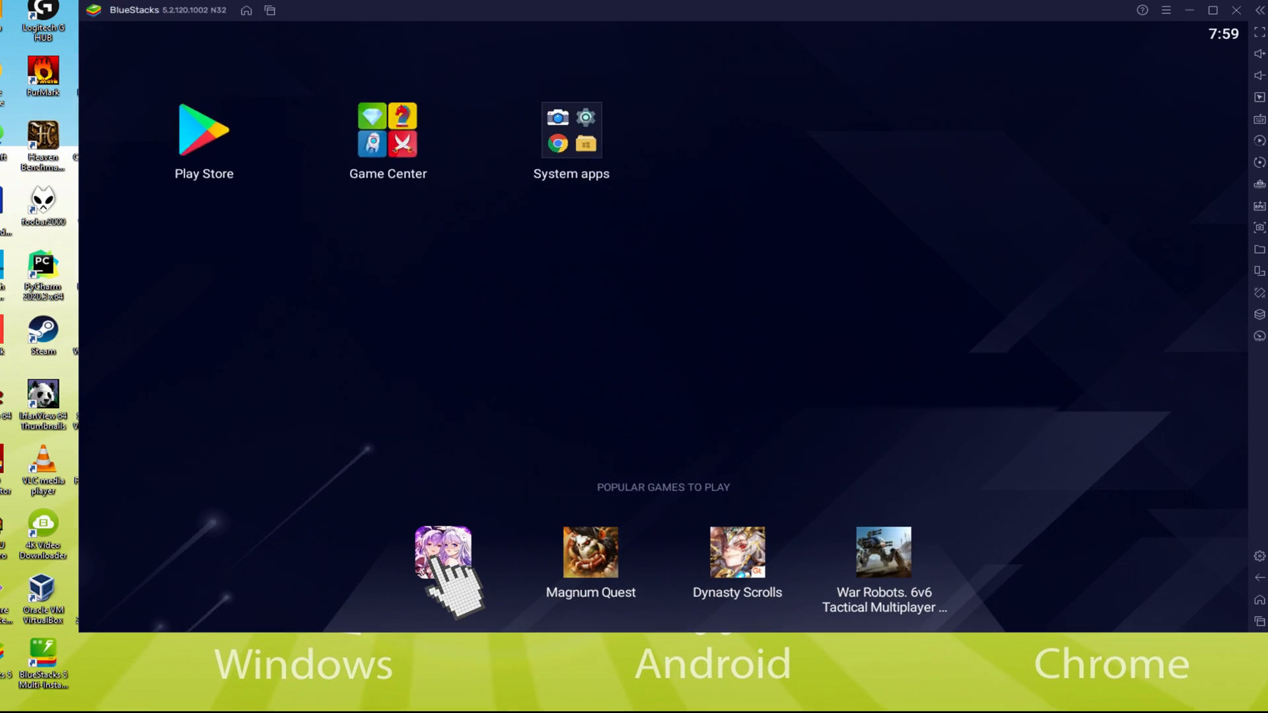
click(443, 558)
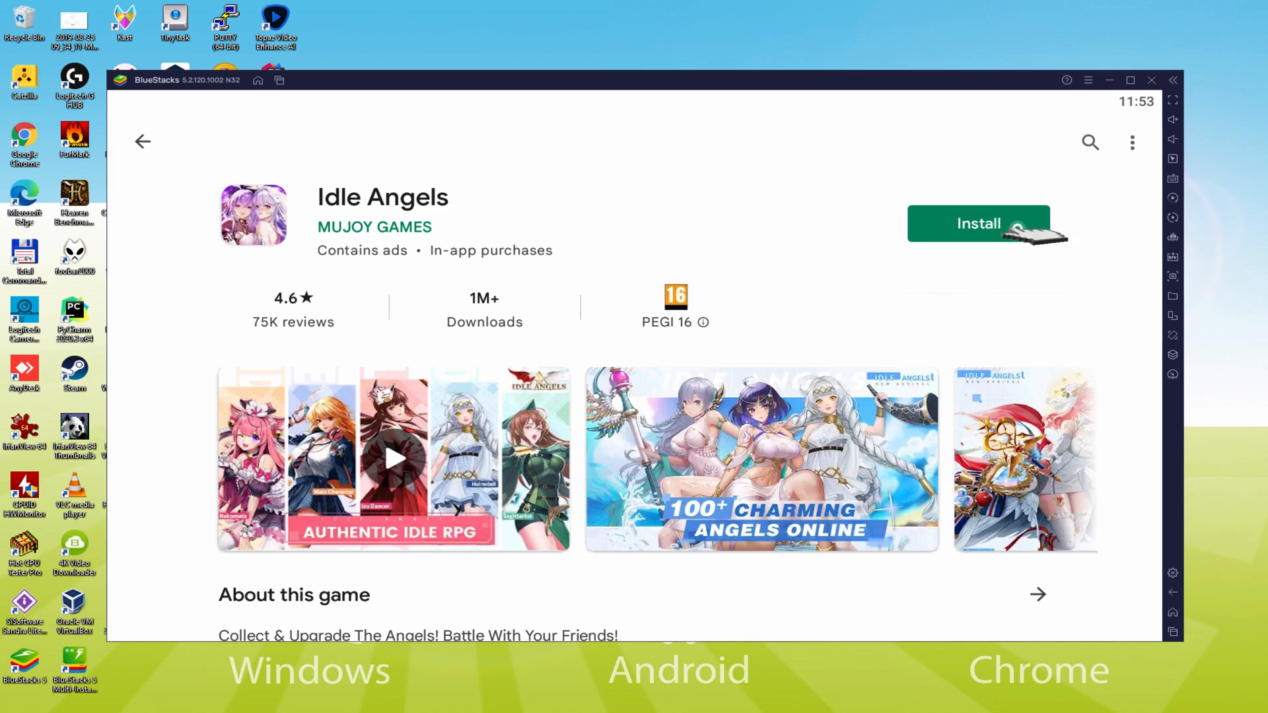
Install Idle Angels from its Play Store page
click(979, 224)
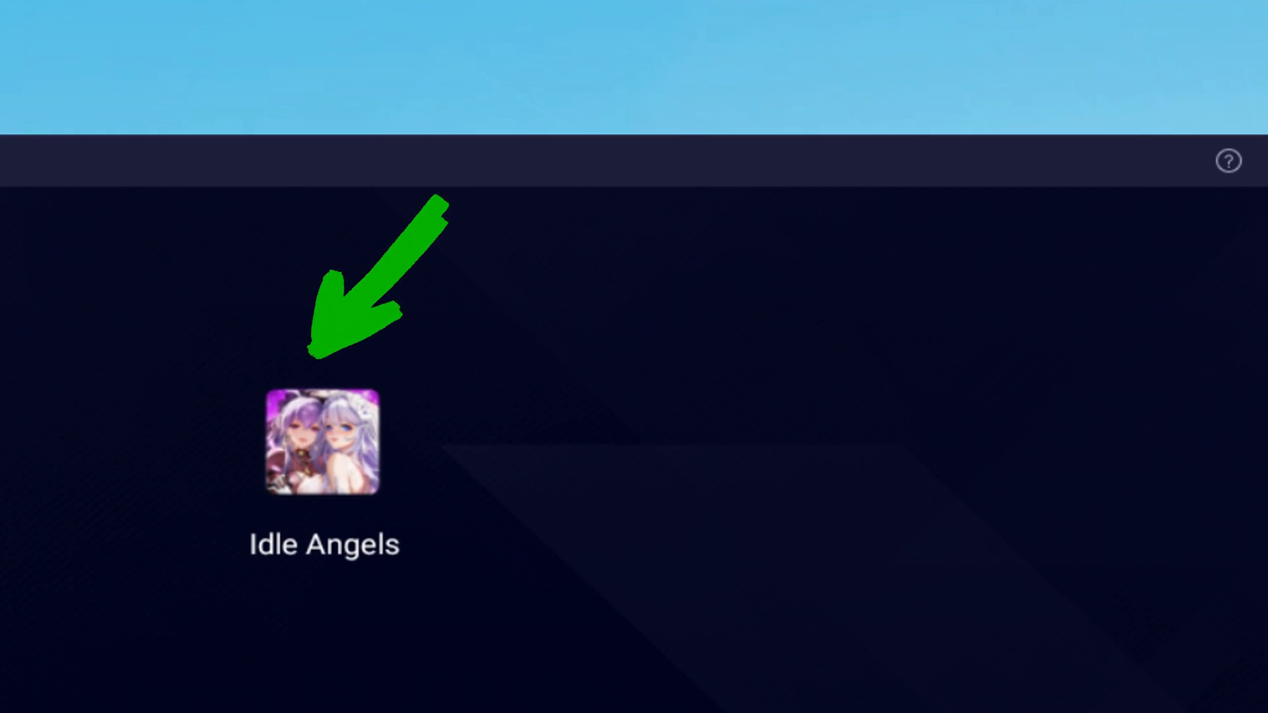
Launch Idle Angels, tap through the intro story, and confirm the Gabriel reward
double_click(323, 442)
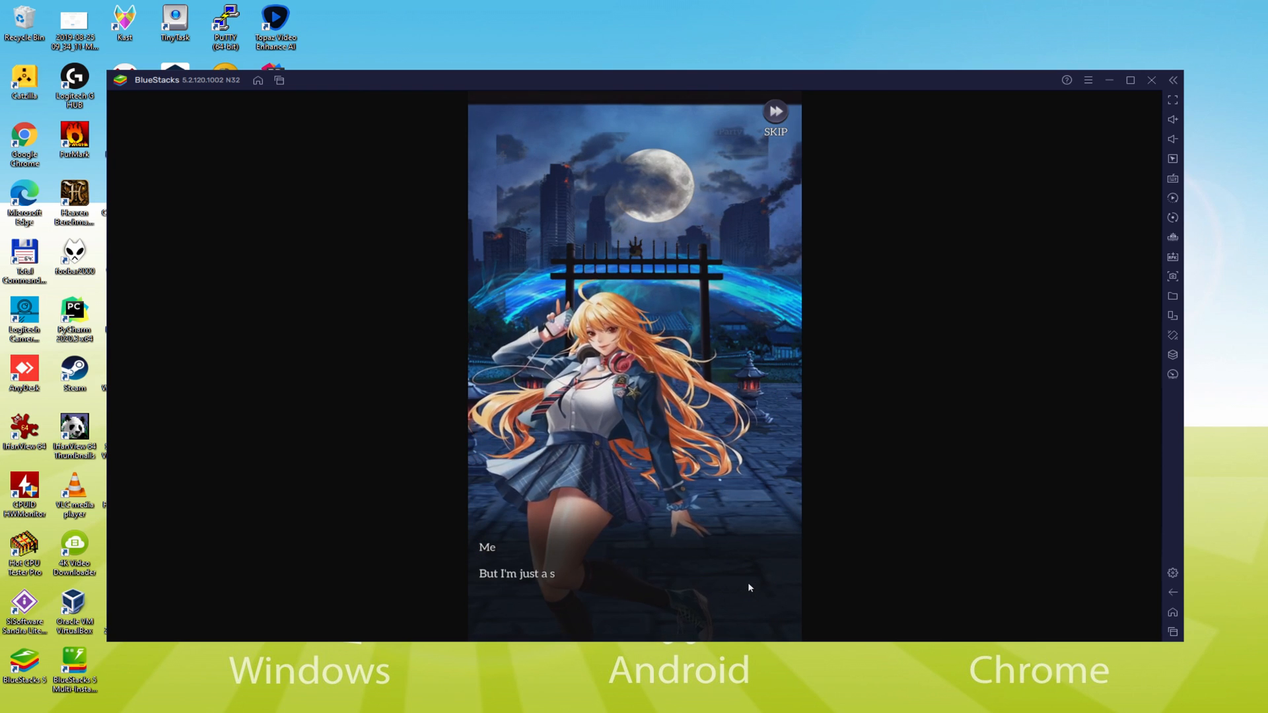
click(774, 113)
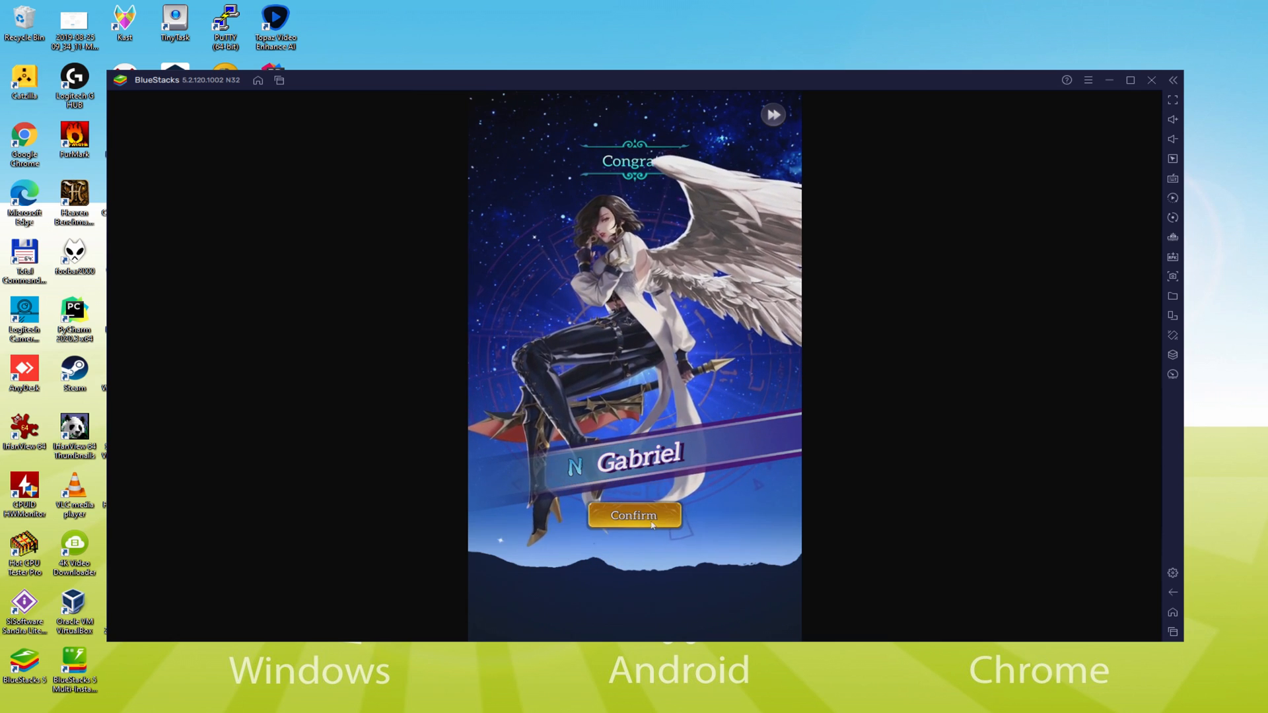
click(634, 515)
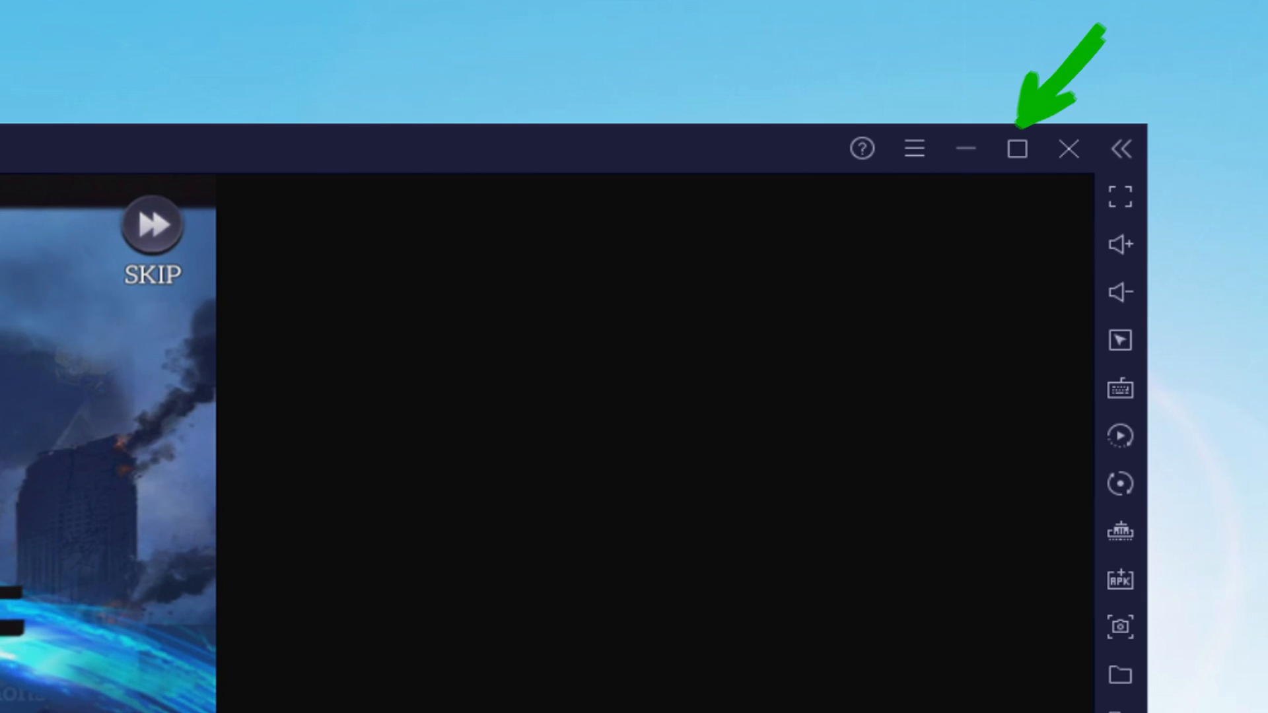
Maximize the BlueStacks window and follow the tutorial tip into the battleground
click(1017, 147)
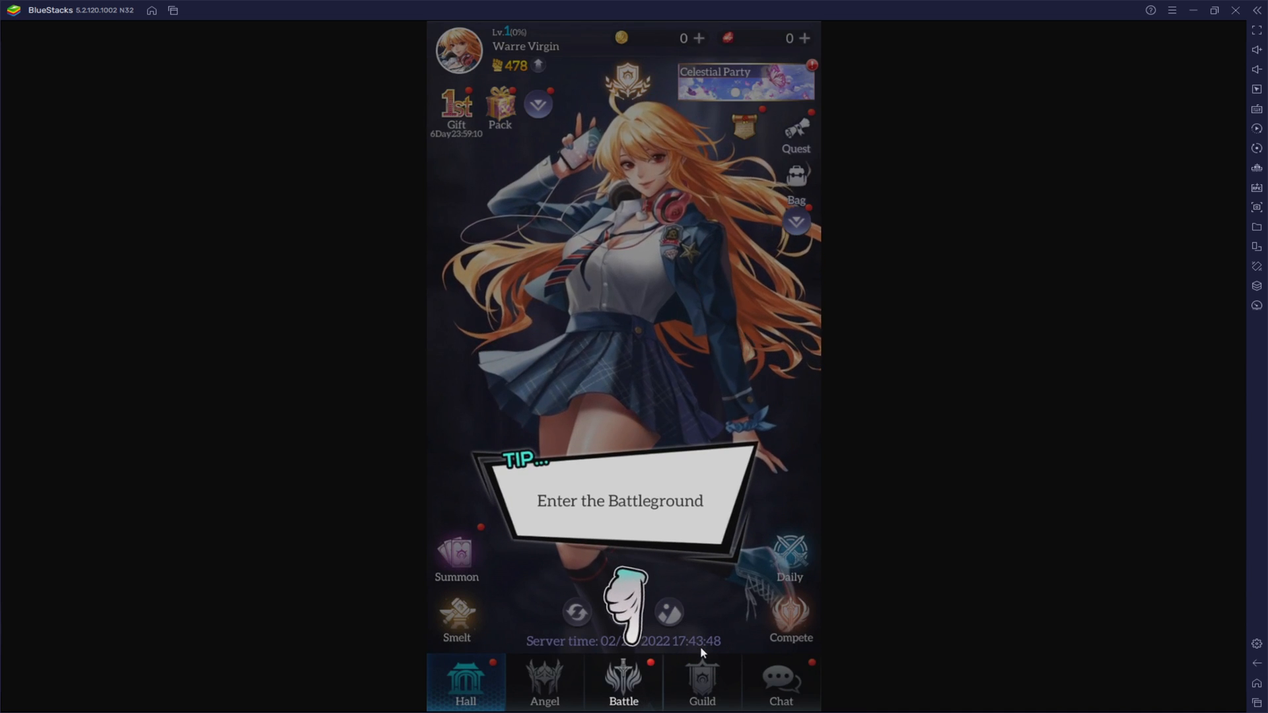
click(623, 680)
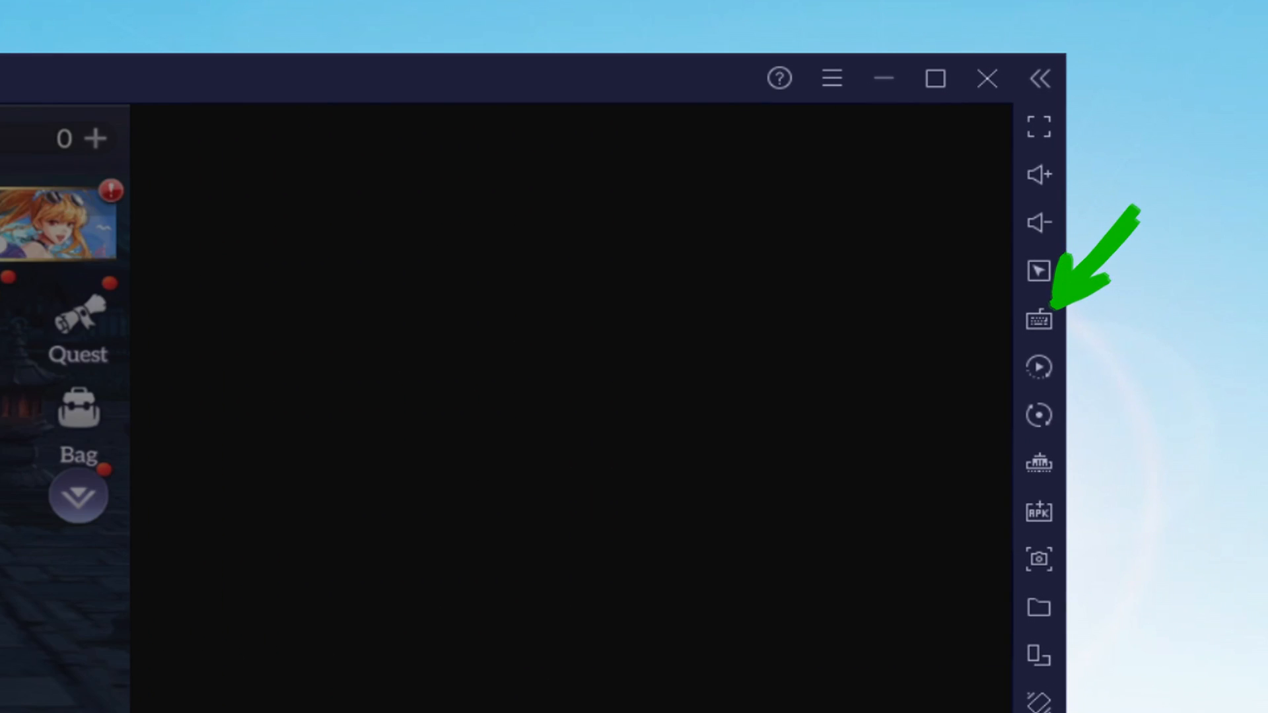
Open the controls editor, then summon an angel and confirm the Belldandy reward
click(1038, 321)
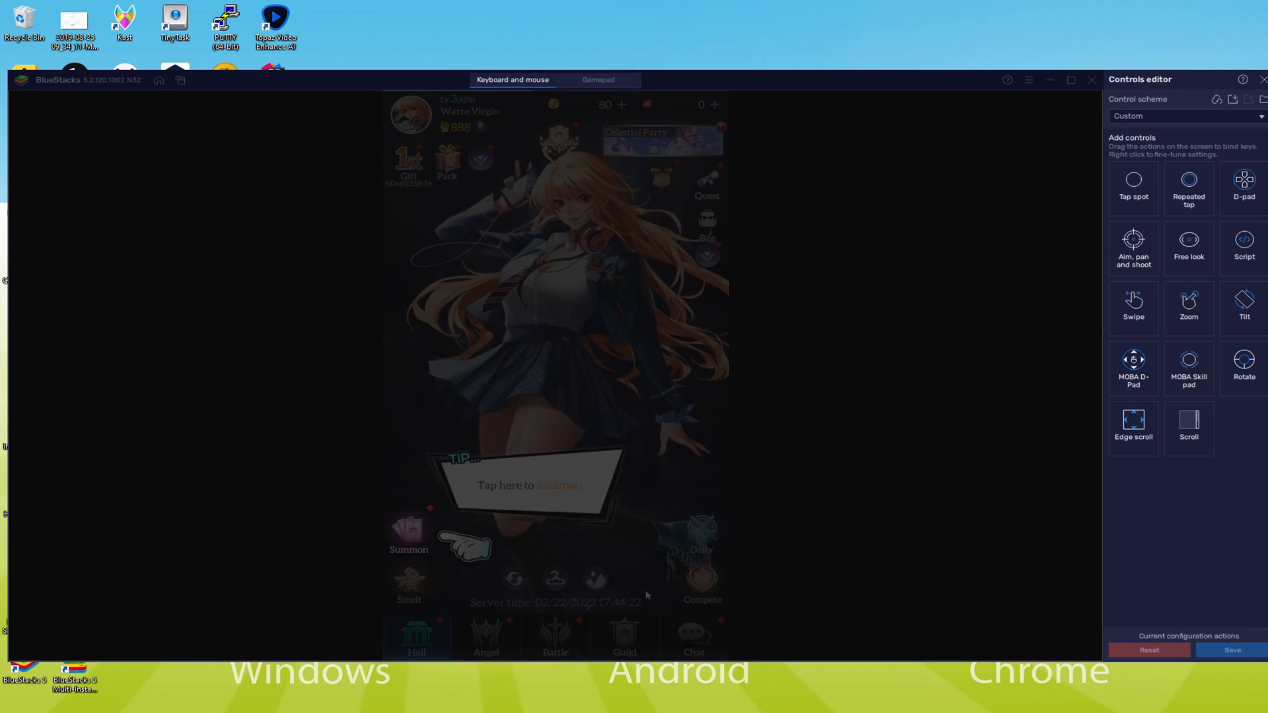
click(408, 534)
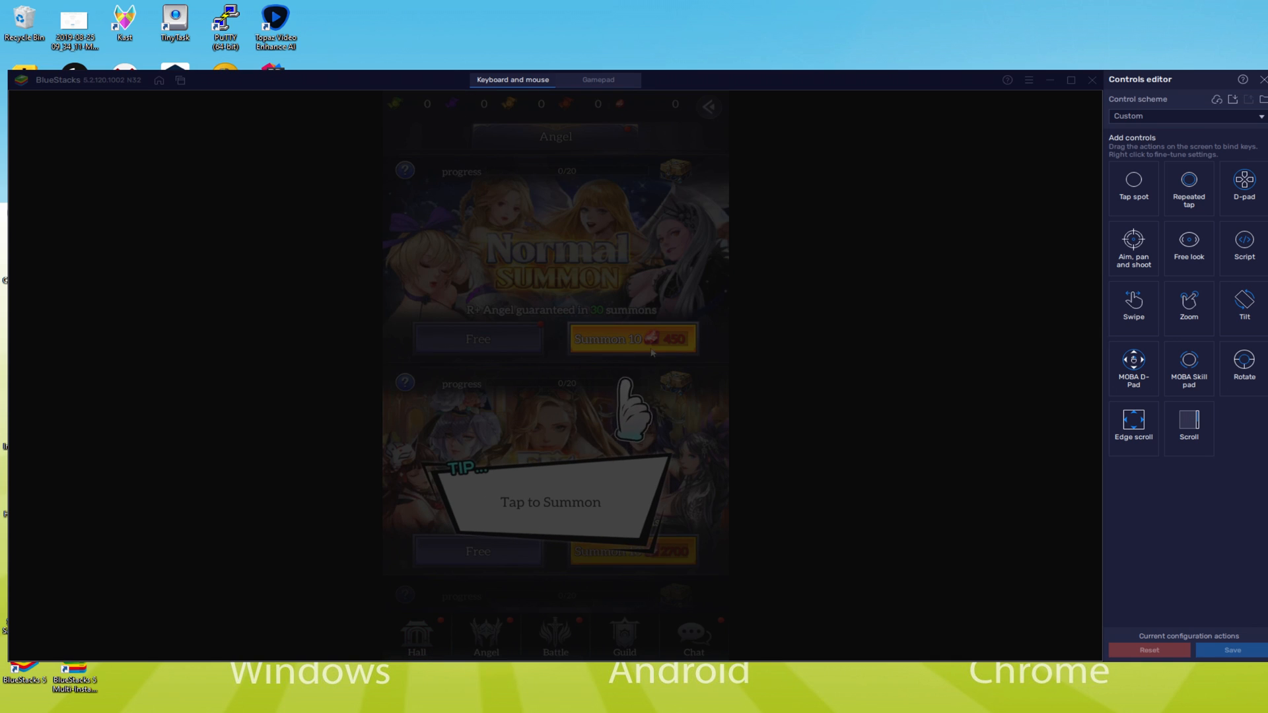
click(633, 338)
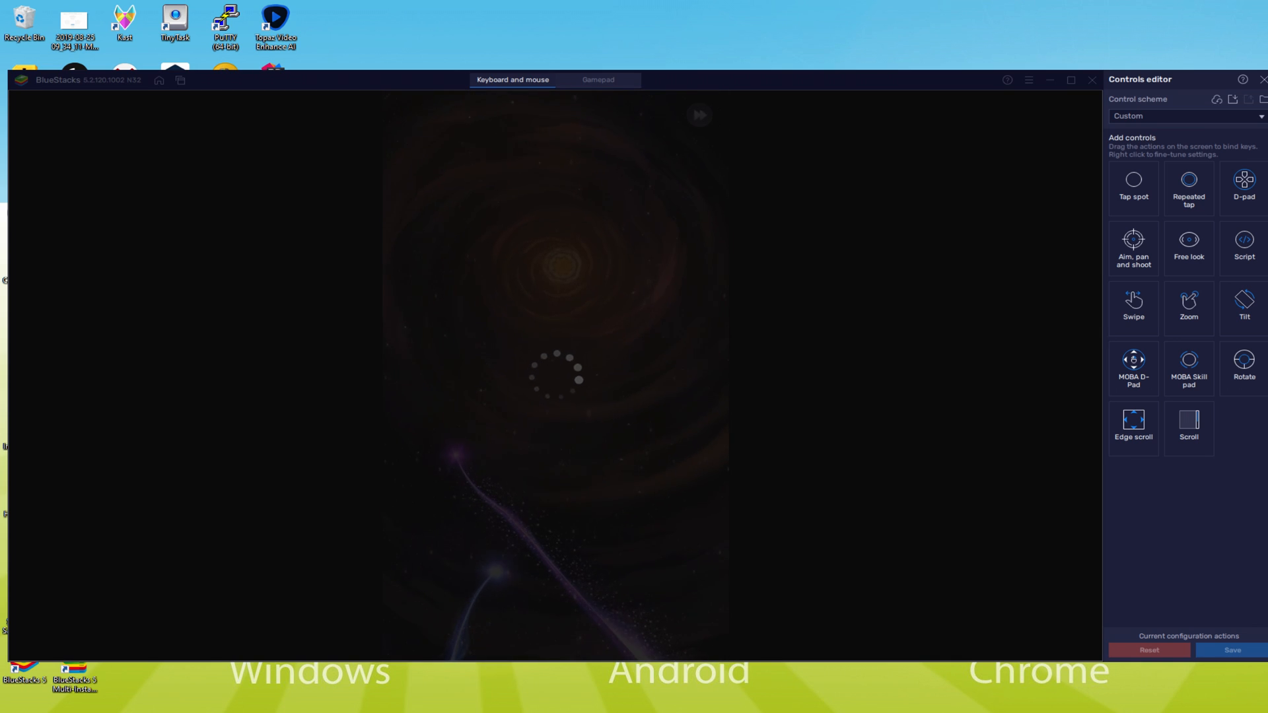
click(1258, 79)
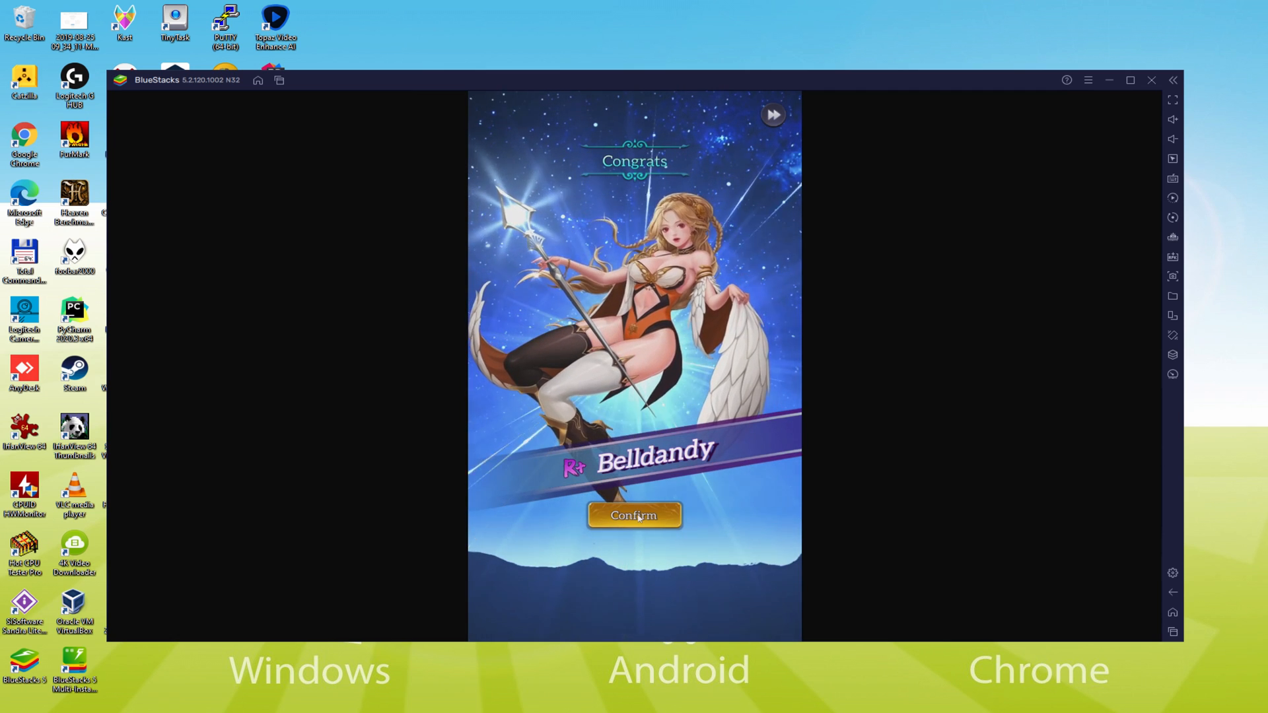
click(633, 515)
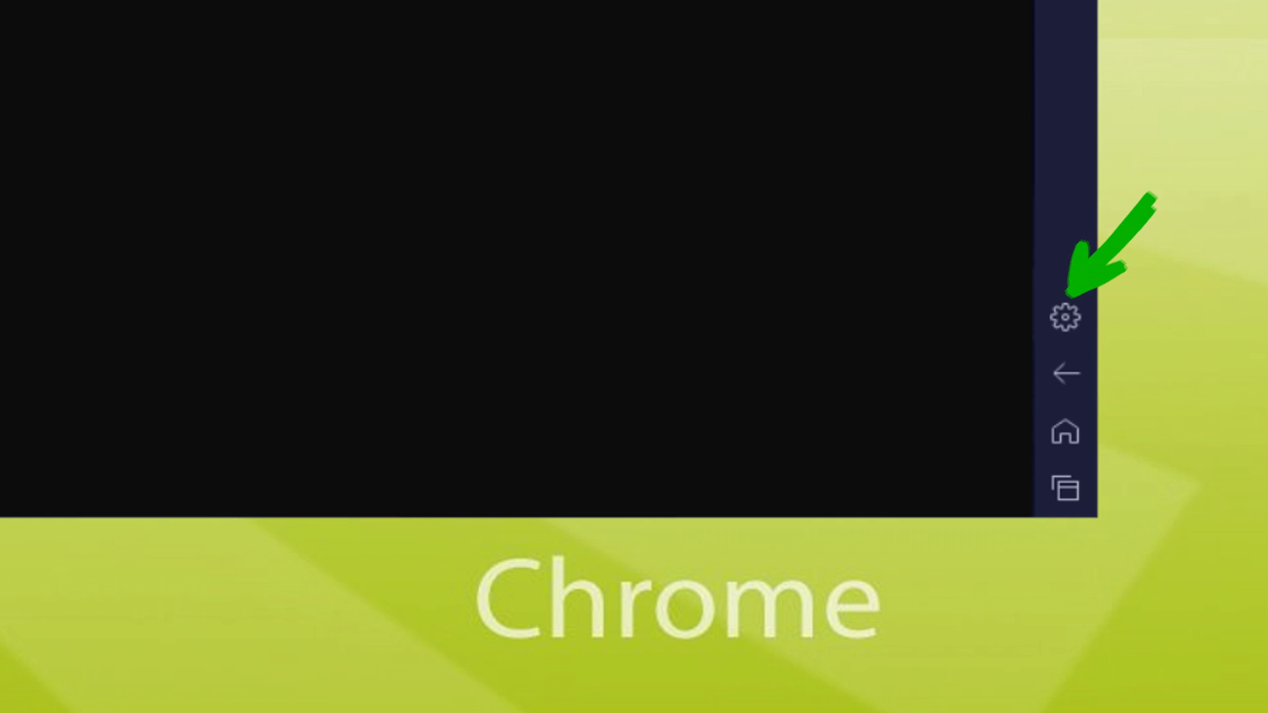
Review the Preferences settings for language, platform, ESC behaviour and media folder, then close Settings
click(1066, 317)
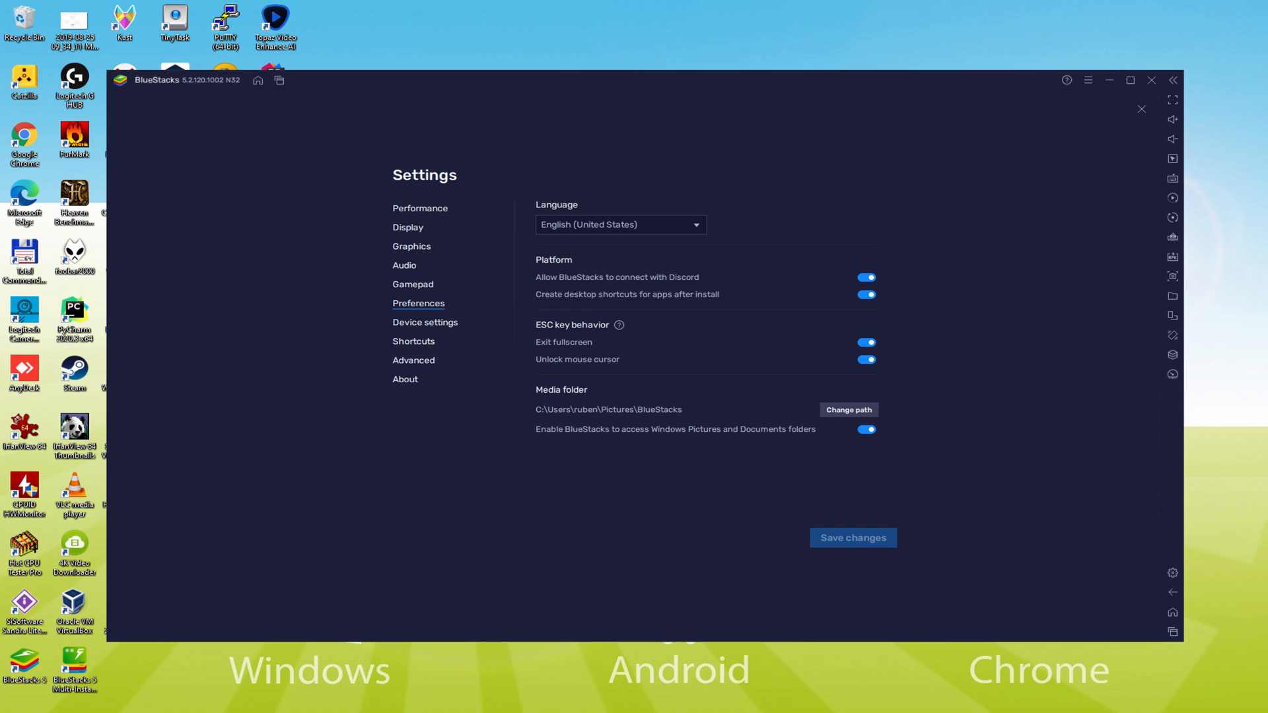
click(1141, 109)
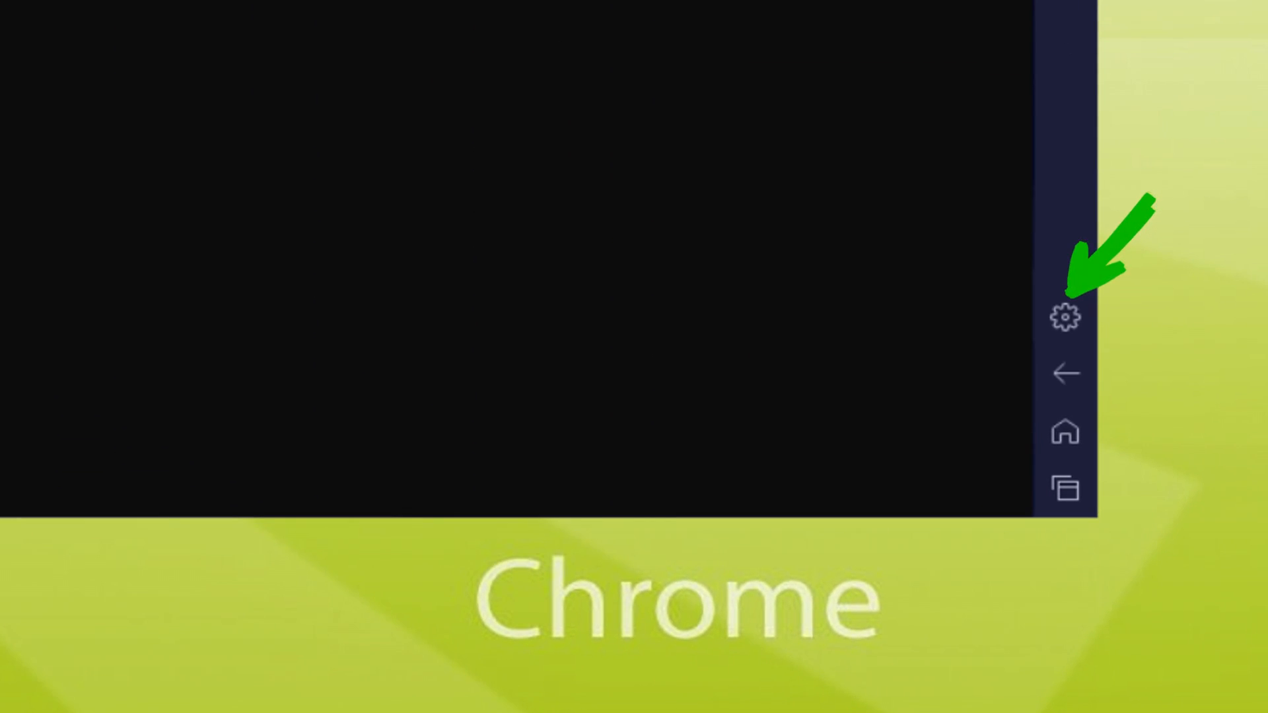
View the Samsung Galaxy S8 Plus device profile with TMOBILE provider, then return to the game
click(1066, 317)
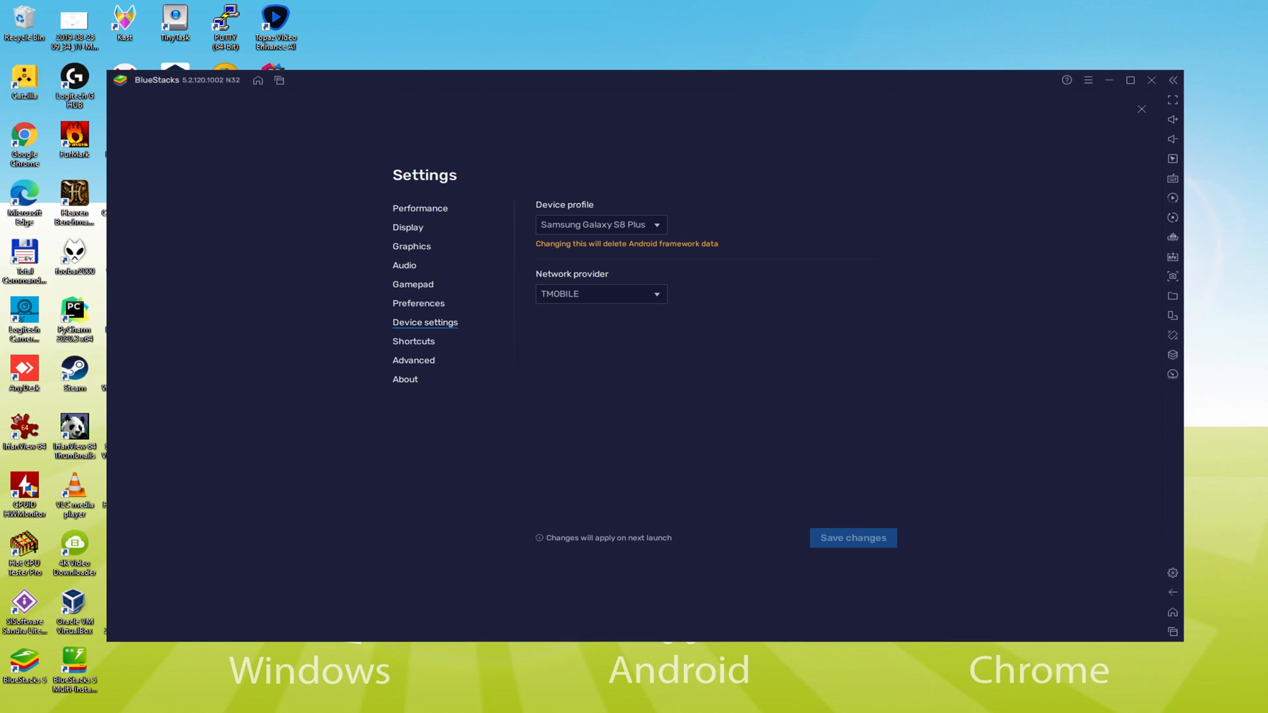
click(1141, 108)
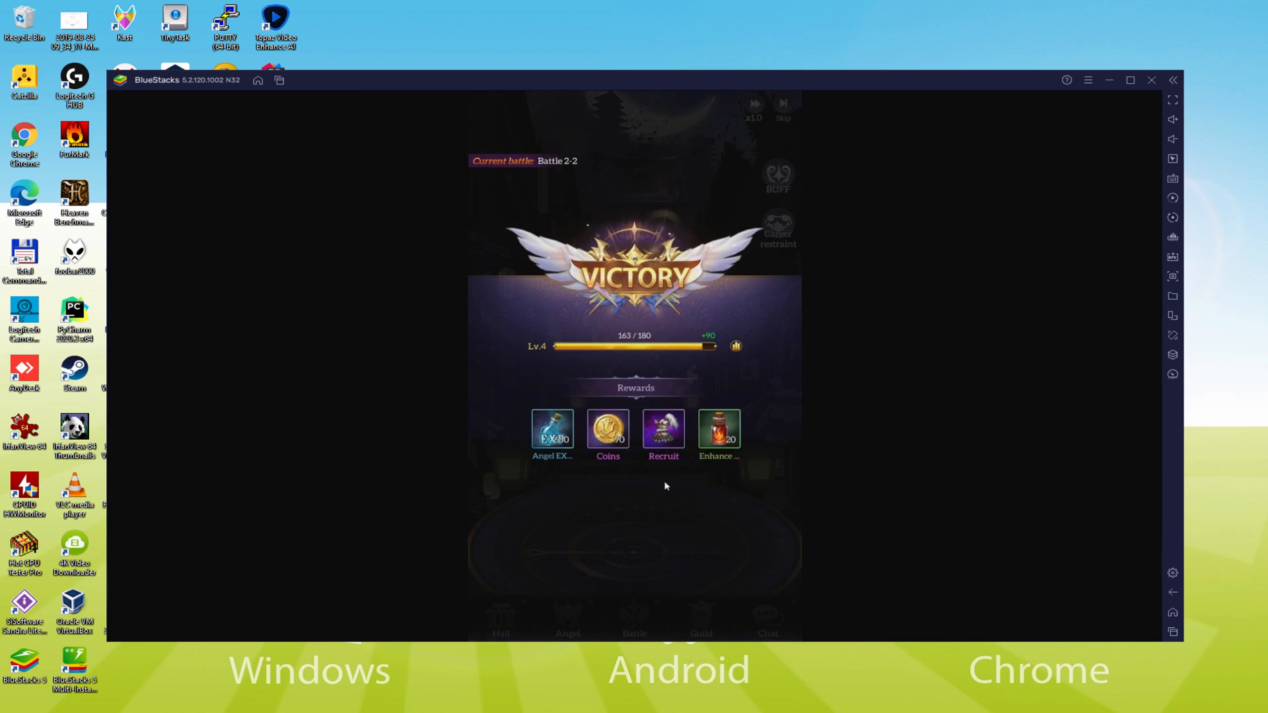
mouse_move(671, 545)
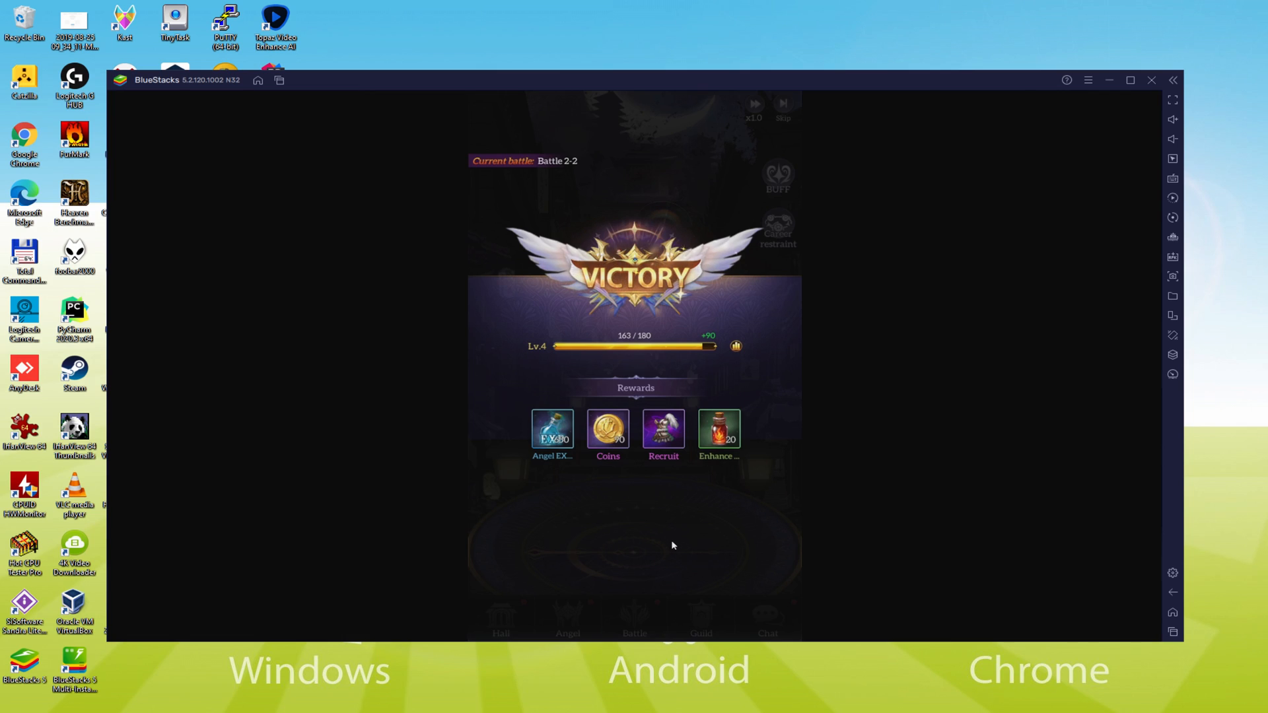